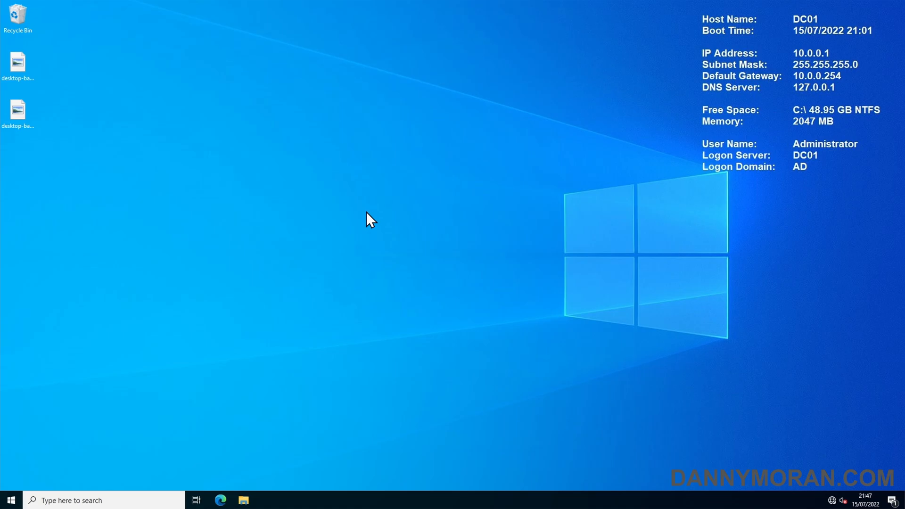
Preview the desktop background image to check it, then dismiss the preview
{"action": "left_click", "coordinate": [18, 62]}
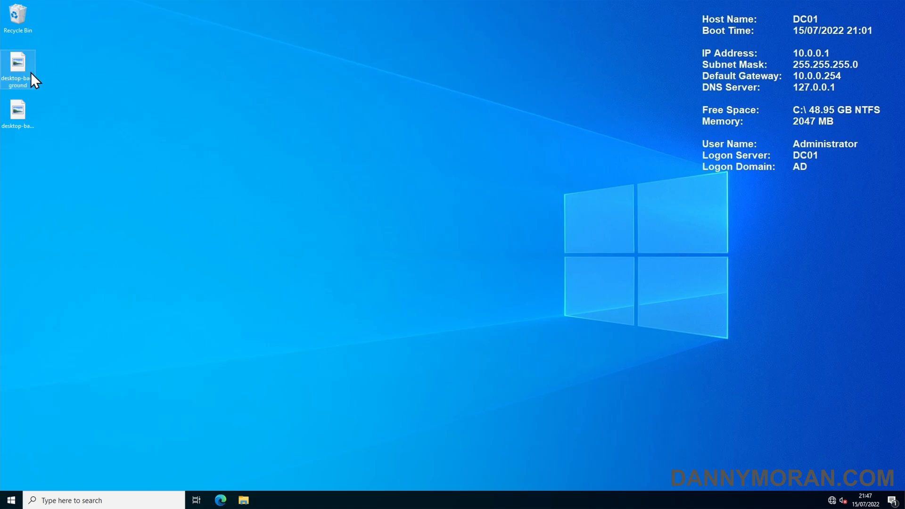
{"action": "double_click", "coordinate": [17, 63]}
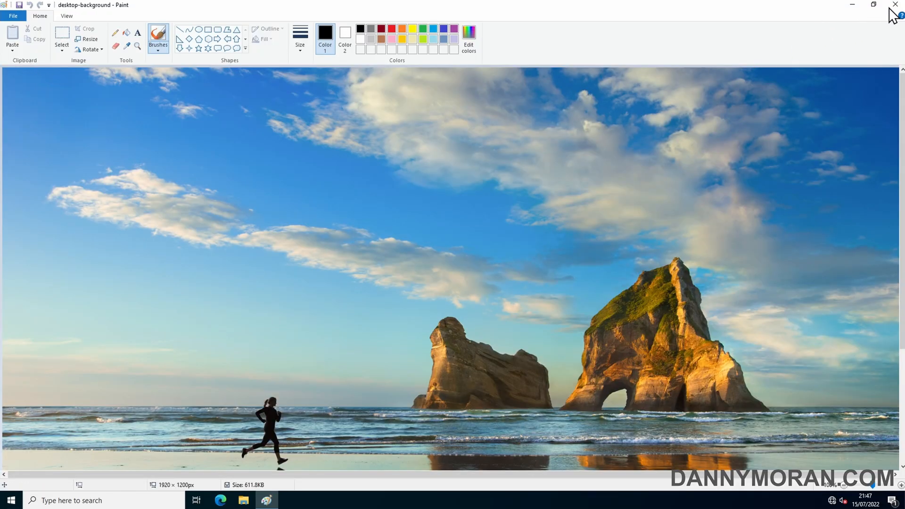
{"action": "left_click", "coordinate": [896, 5]}
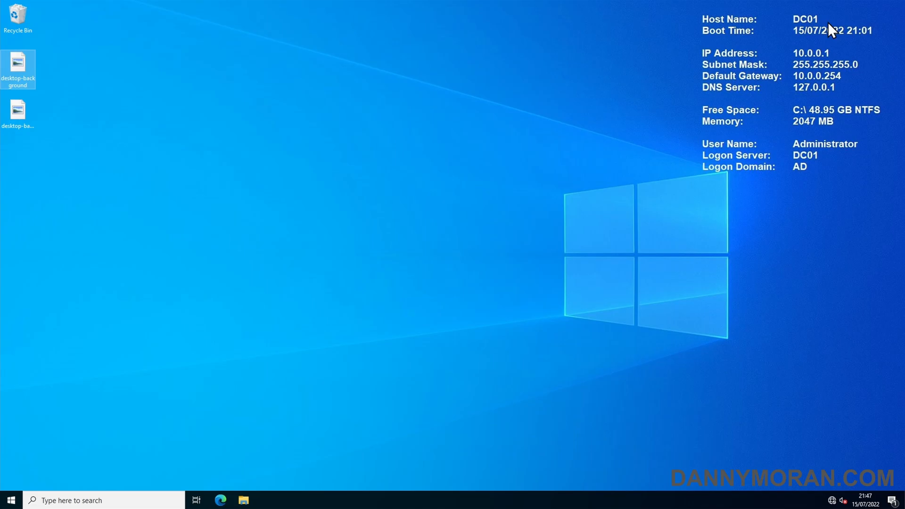
{"action": "mouse_move", "coordinate": [412, 151]}
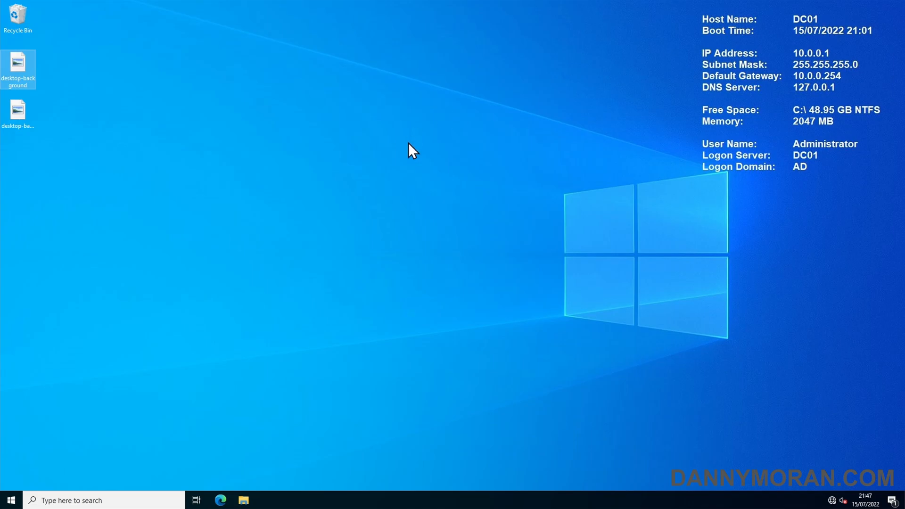
Browse to \\ad.dannymoran.com > SYSVOL > ad.dannymoran.com > scripts via Run
{"action": "type", "text": "cmd"}
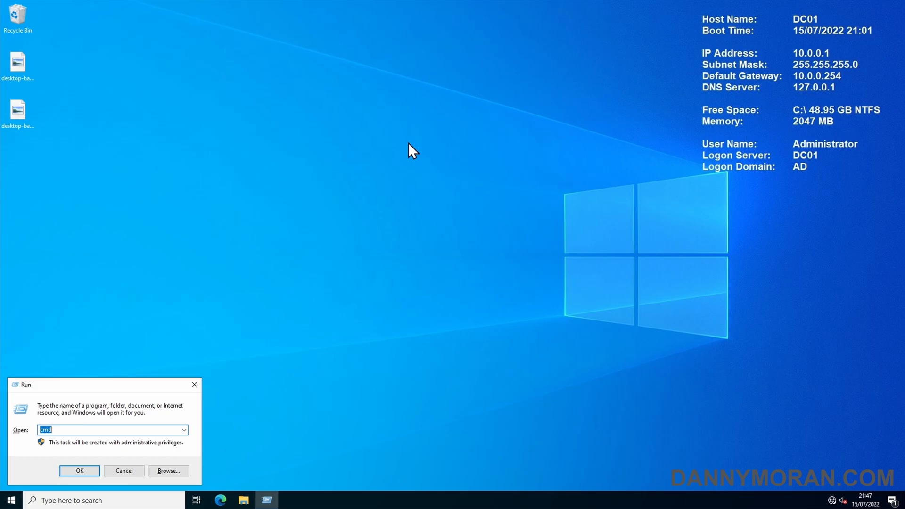
{"action": "type", "text": "\\\\ad.dannym"}
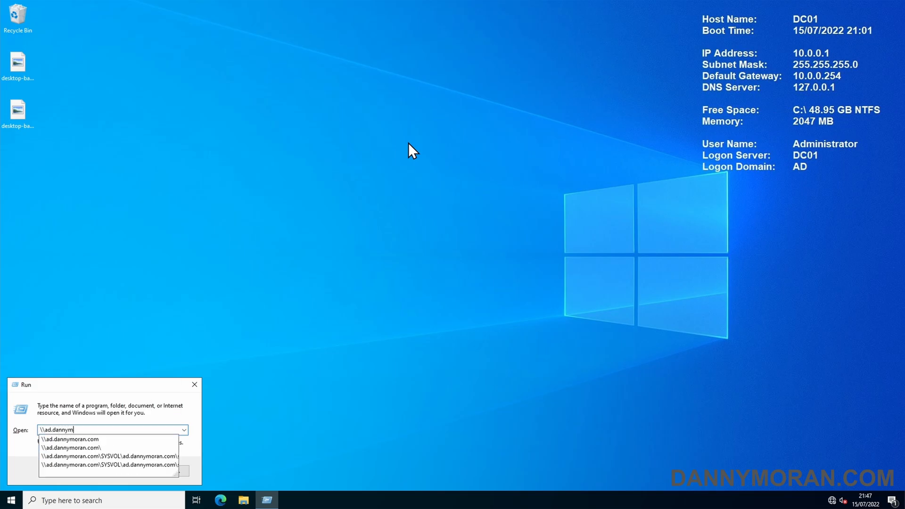
{"action": "key", "text": "Enter"}
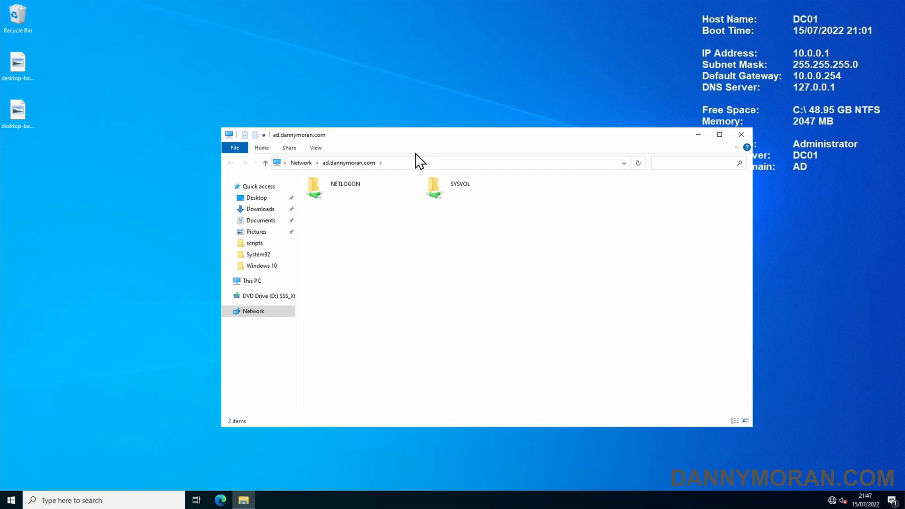
{"action": "double_click", "coordinate": [434, 187]}
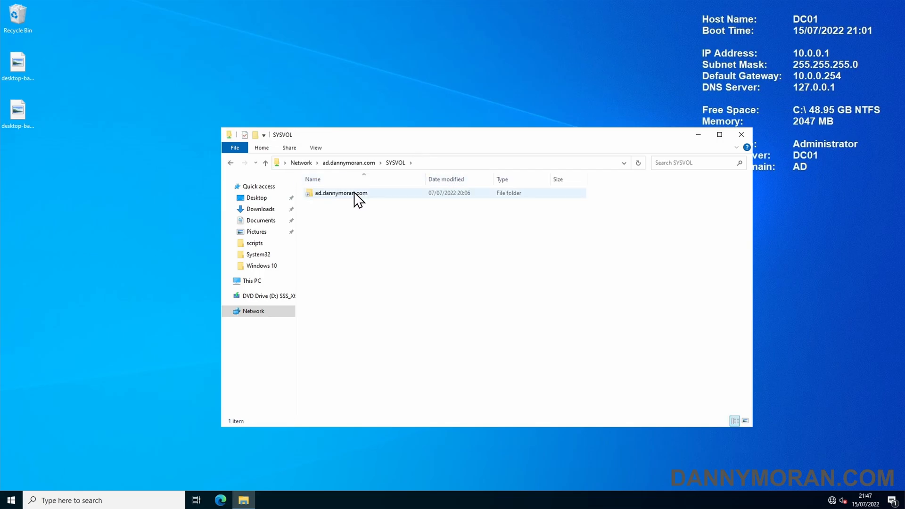
{"action": "double_click", "coordinate": [340, 192]}
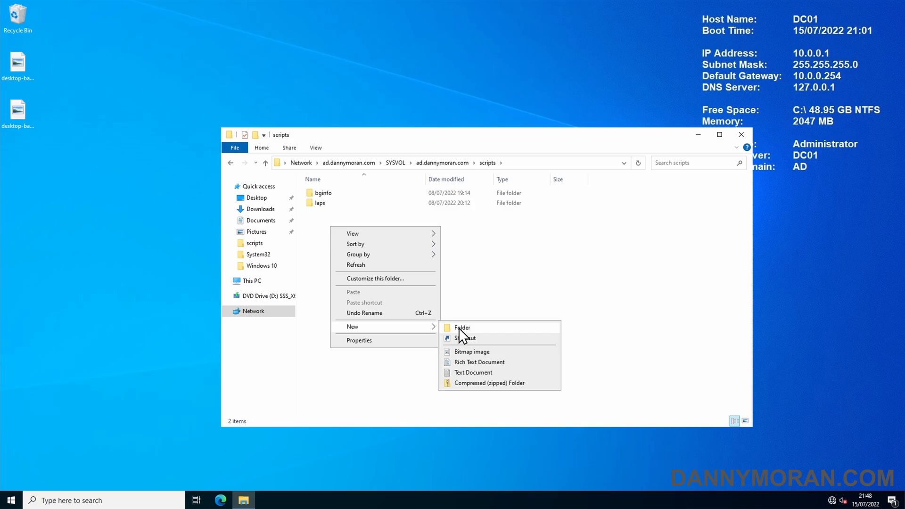
Create a backgrounds folder in scripts and place both background images inside it
{"action": "left_click", "coordinate": [462, 327]}
{"action": "type", "text": "backgrounds"}
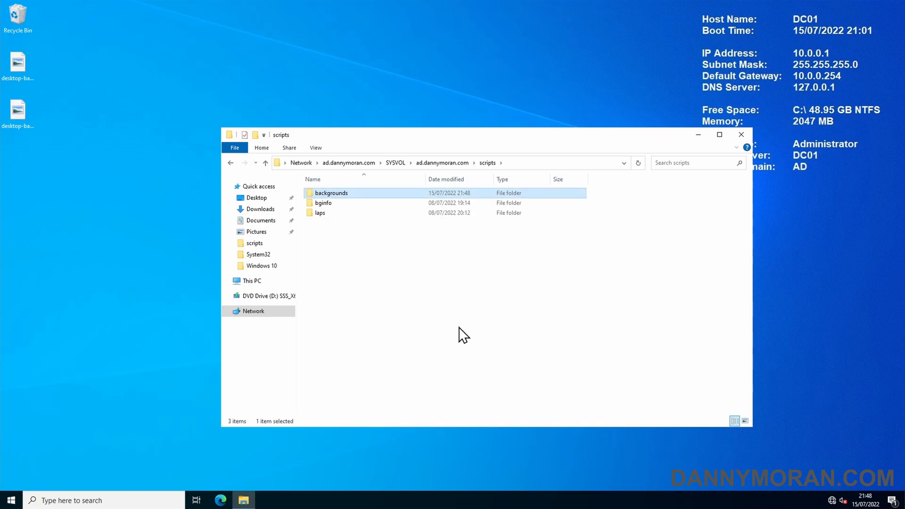
{"action": "double_click", "coordinate": [331, 193]}
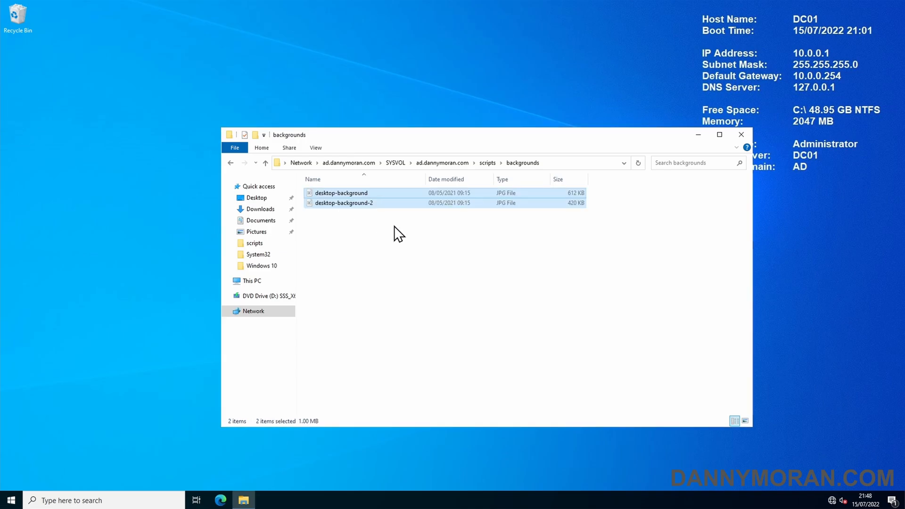
{"action": "double_click", "coordinate": [341, 192]}
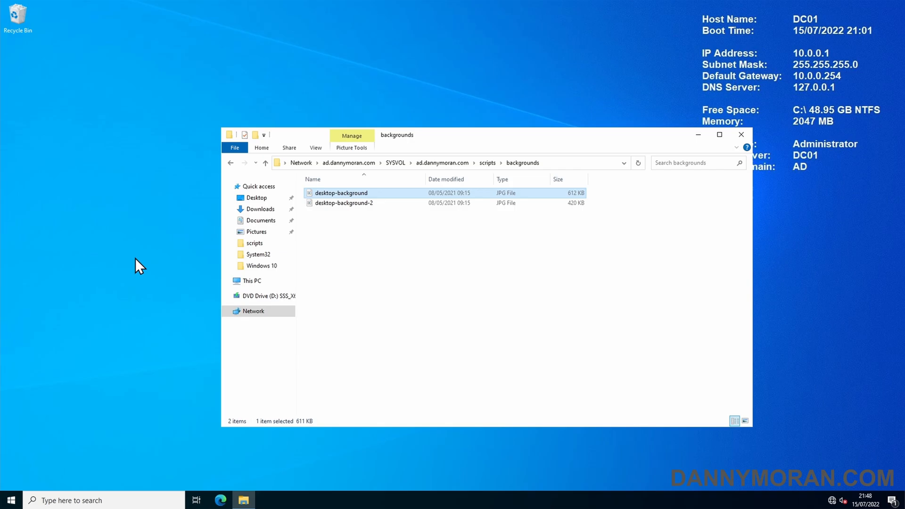
{"action": "left_click", "coordinate": [10, 500]}
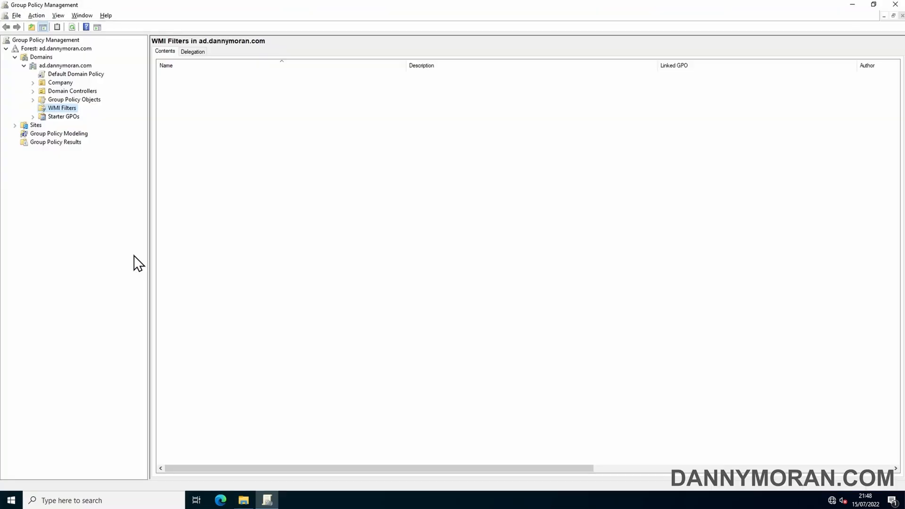
Create a GPO named desktop-backgrounds under Group Policy Objects and bring up its actions
{"action": "left_click", "coordinate": [73, 99]}
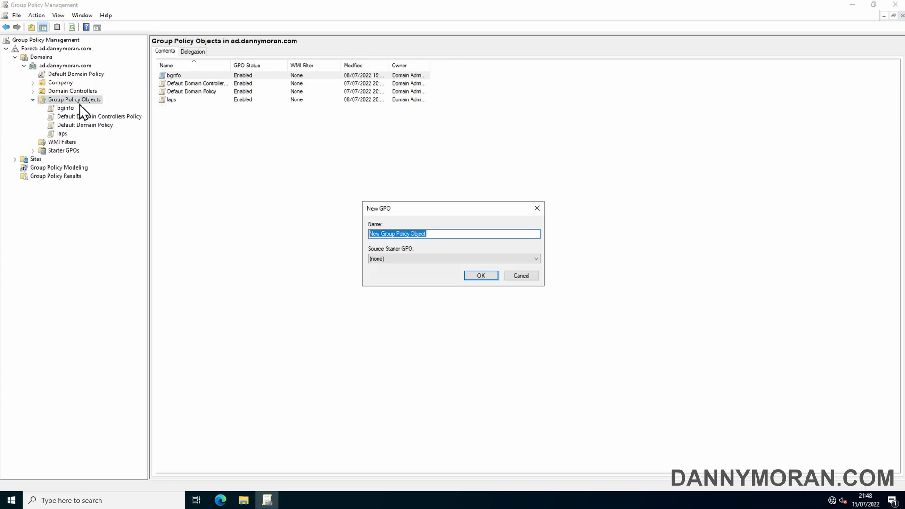
{"action": "type", "text": "desktop-backgrouh"}
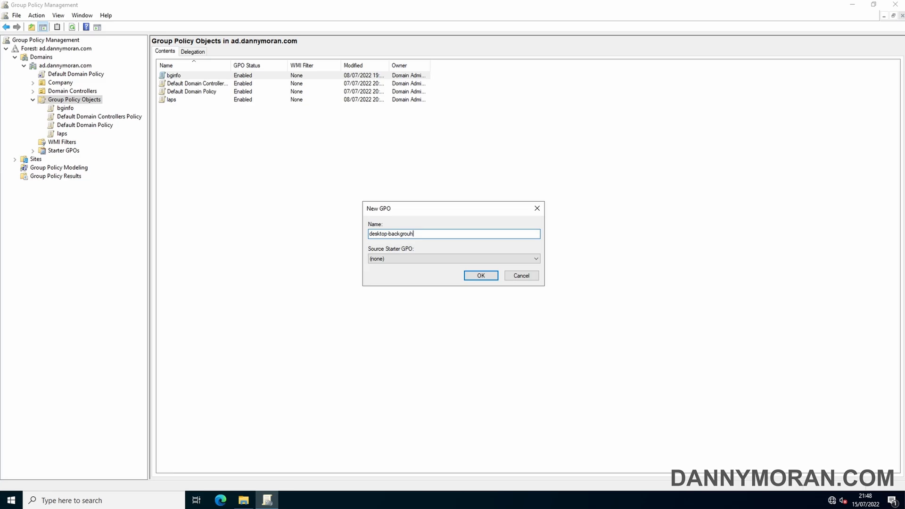
{"action": "key", "text": "Backspace"}
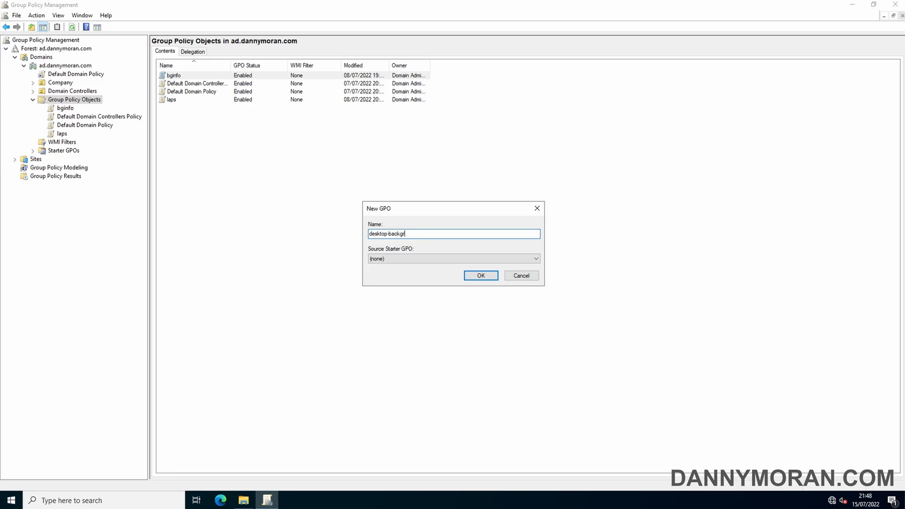
{"action": "left_click", "coordinate": [480, 275]}
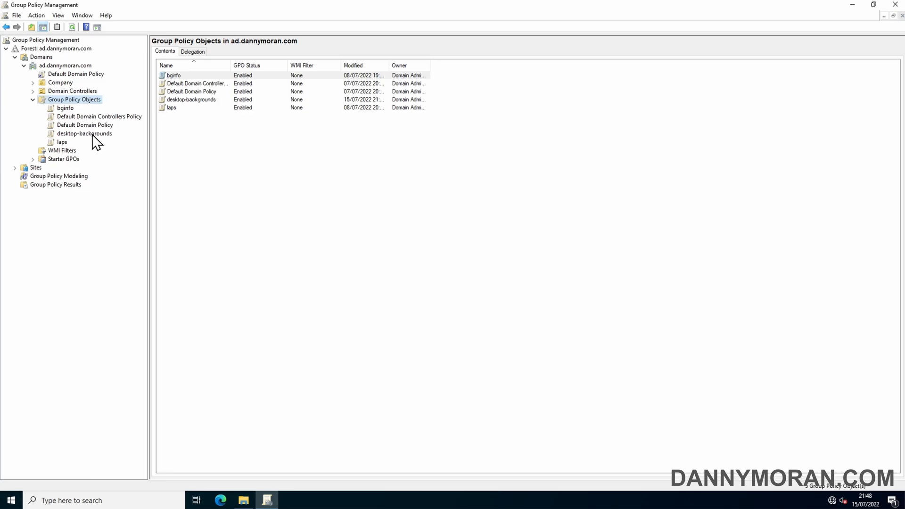
{"action": "right_click", "coordinate": [84, 133]}
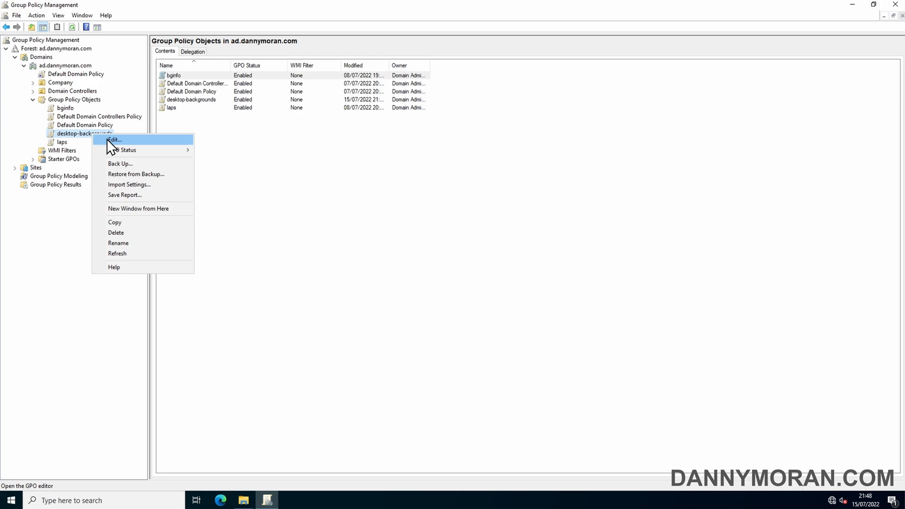
Edit the desktop-backgrounds GPO maximized and expand User Configuration > Preferences
{"action": "left_click", "coordinate": [114, 140]}
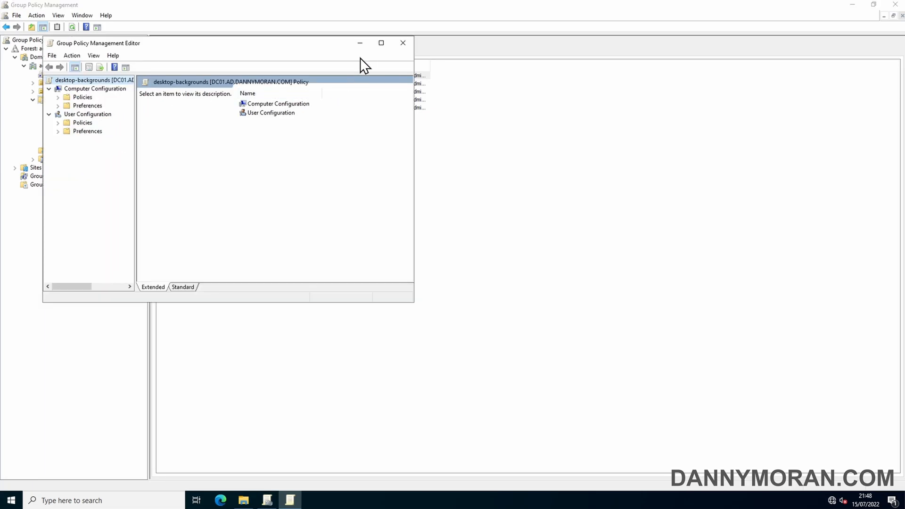
{"action": "left_click", "coordinate": [381, 43]}
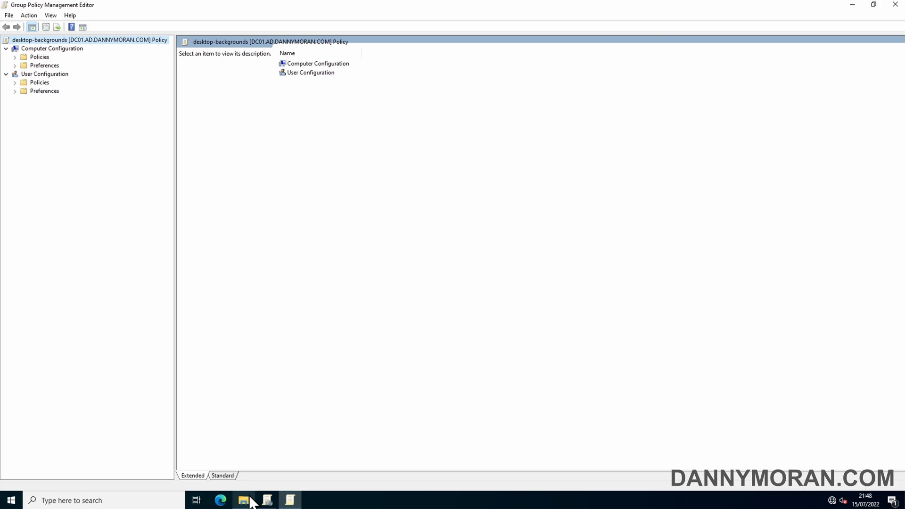
{"action": "left_click", "coordinate": [244, 501]}
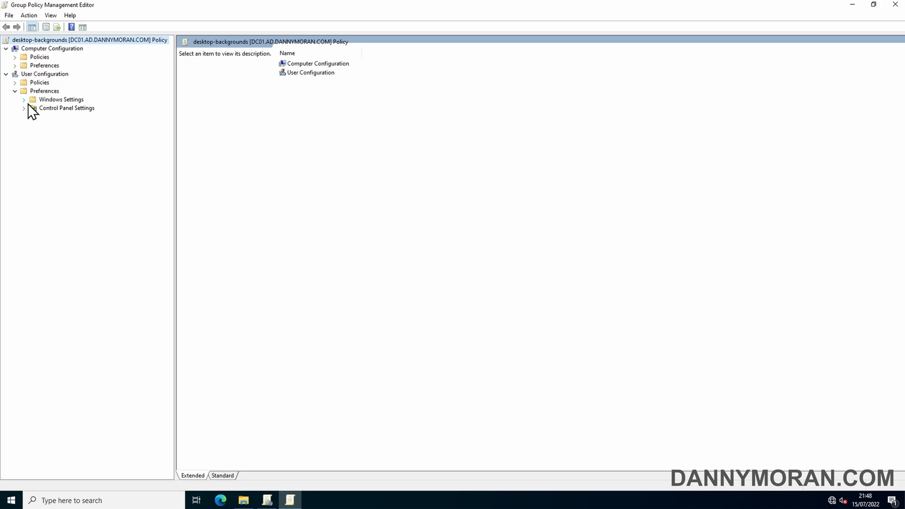
Expand Windows Settings under Preferences and show the empty Files preference items
{"action": "left_click", "coordinate": [25, 107]}
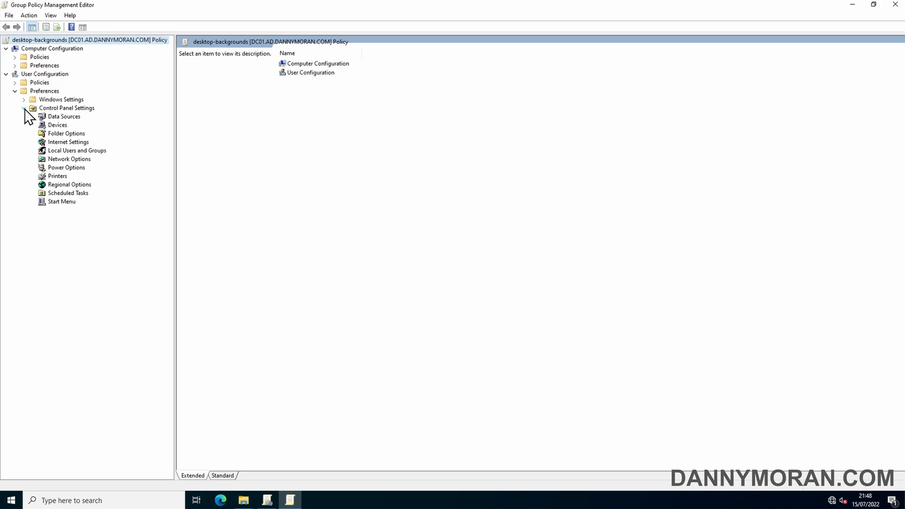
{"action": "left_click", "coordinate": [25, 107]}
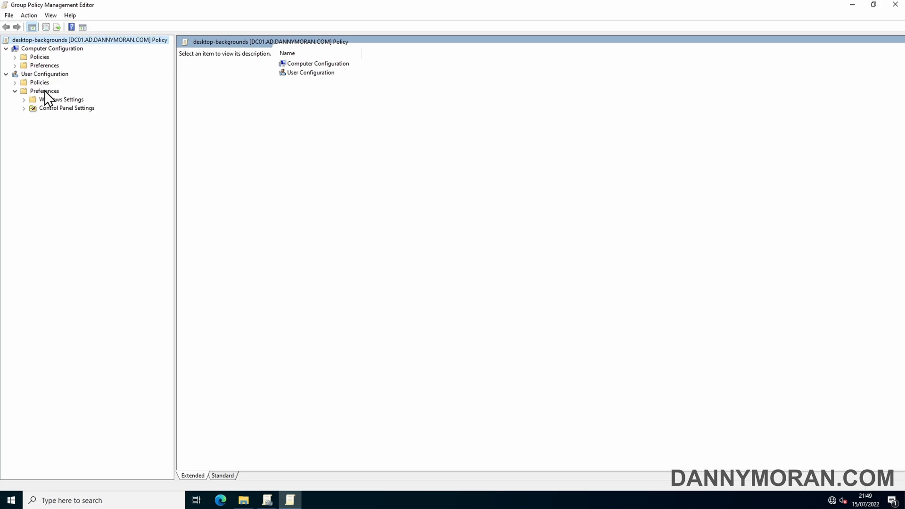
{"action": "left_click", "coordinate": [25, 99]}
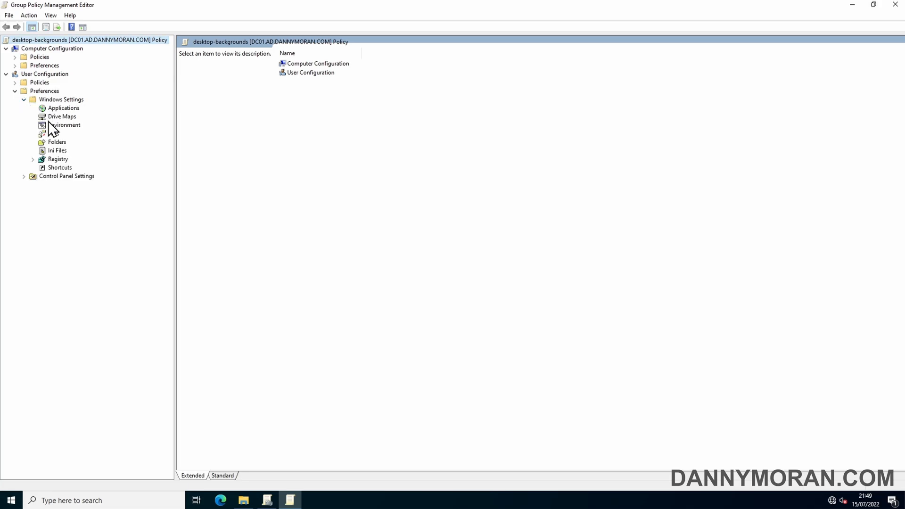
{"action": "left_click", "coordinate": [53, 133]}
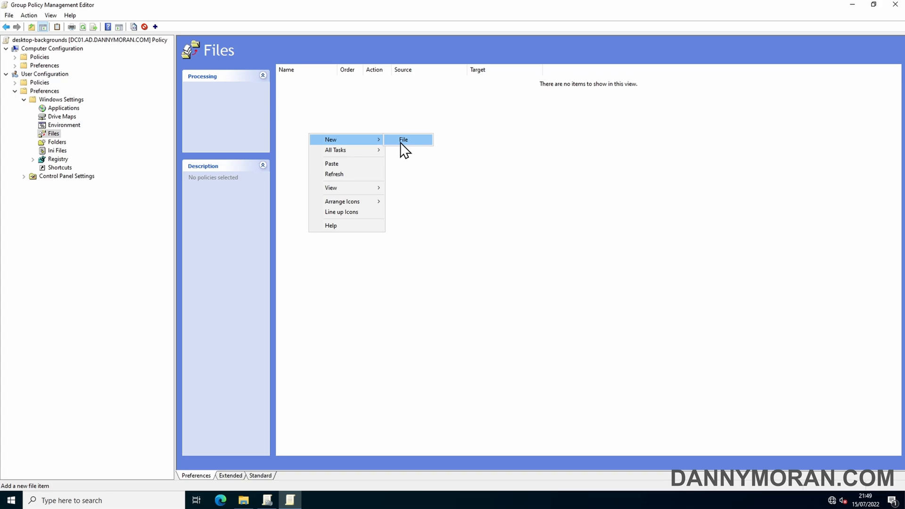
Start a new file item with its action set to Replace
{"action": "left_click", "coordinate": [402, 140]}
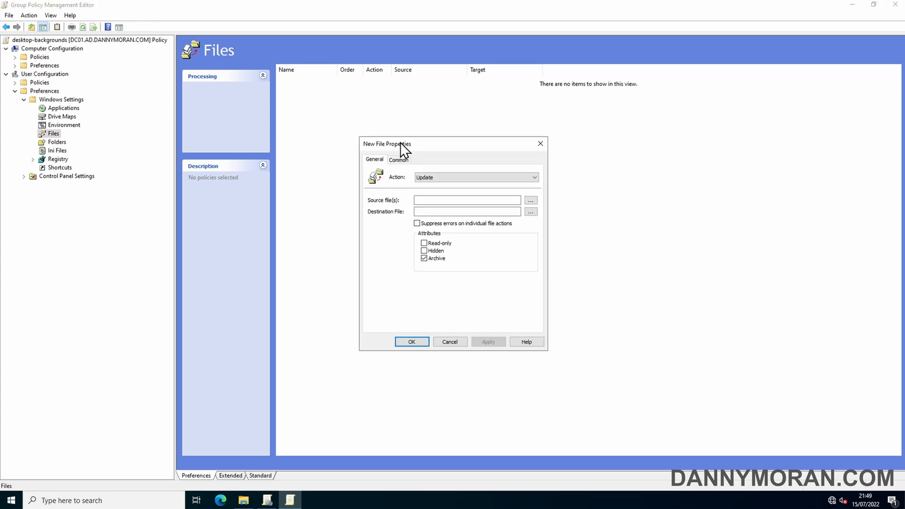
{"action": "left_click", "coordinate": [475, 177]}
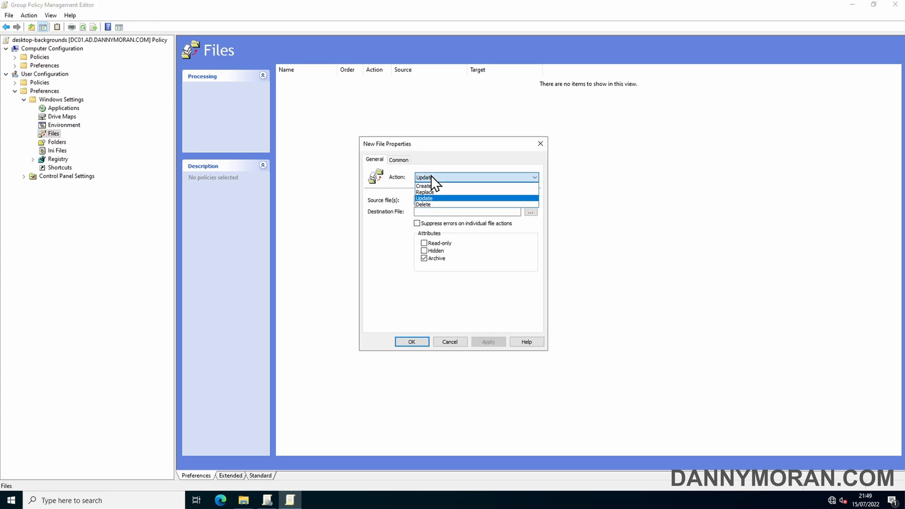
{"action": "left_click", "coordinate": [424, 191]}
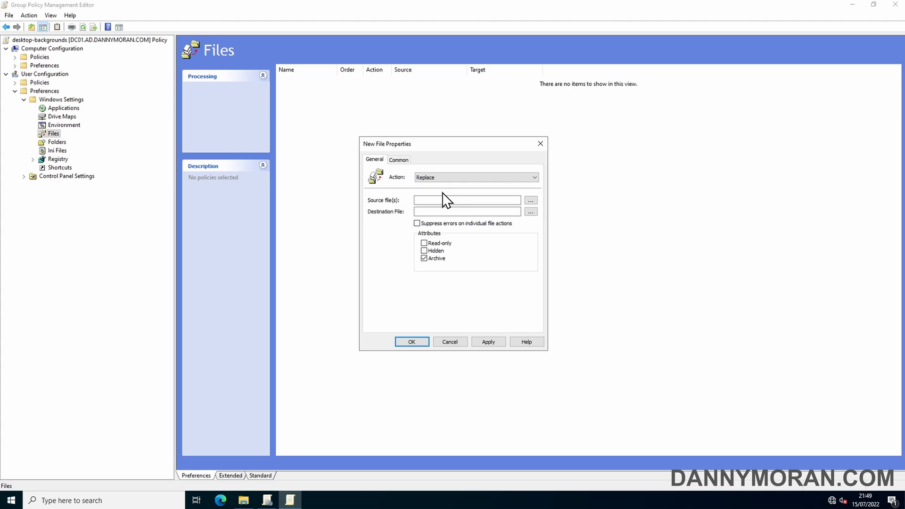
Set the source to the SYSVOL scripts\backgrounds\desktop-background.jpg path, leaving destination to fill
{"action": "left_click", "coordinate": [467, 200]}
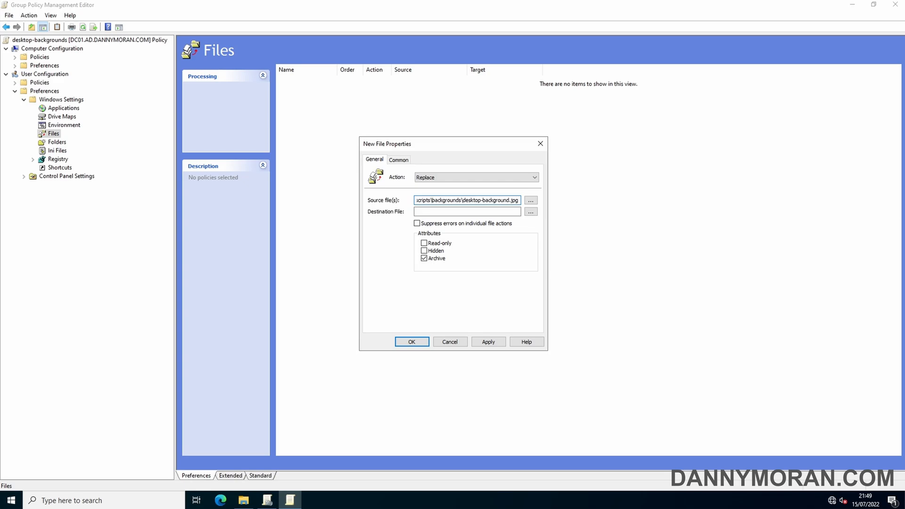
{"action": "left_click", "coordinate": [466, 211]}
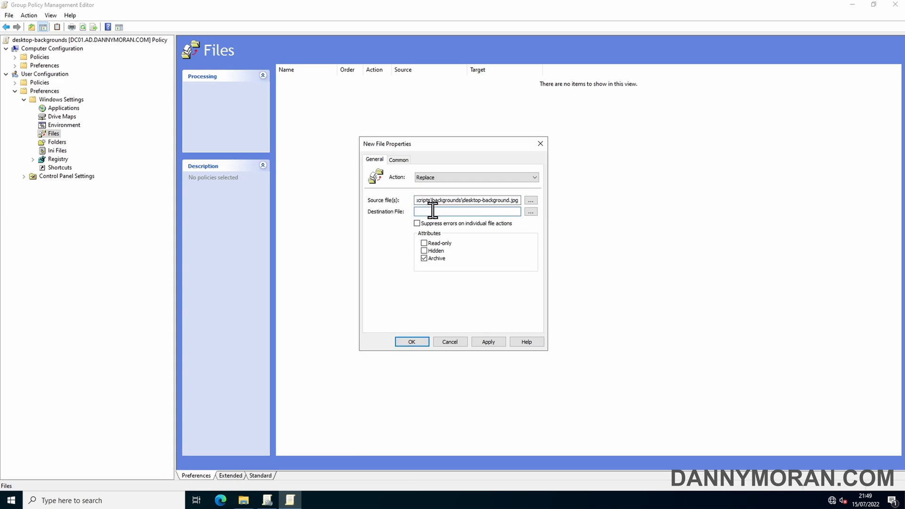
{"action": "left_click", "coordinate": [465, 211]}
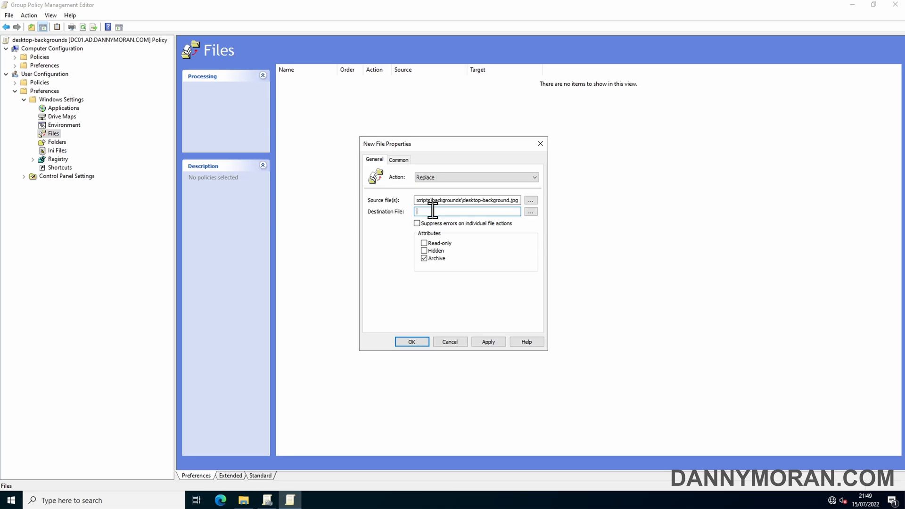
{"action": "mouse_move", "coordinate": [243, 500]}
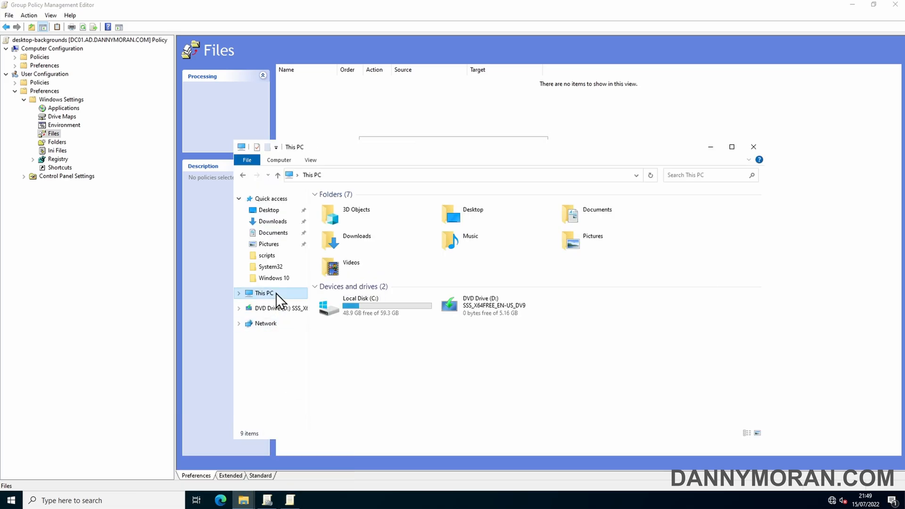
Browse to C:\Windows\Web, showing its 4K, Screen and Wallpaper folders
{"action": "double_click", "coordinate": [360, 305]}
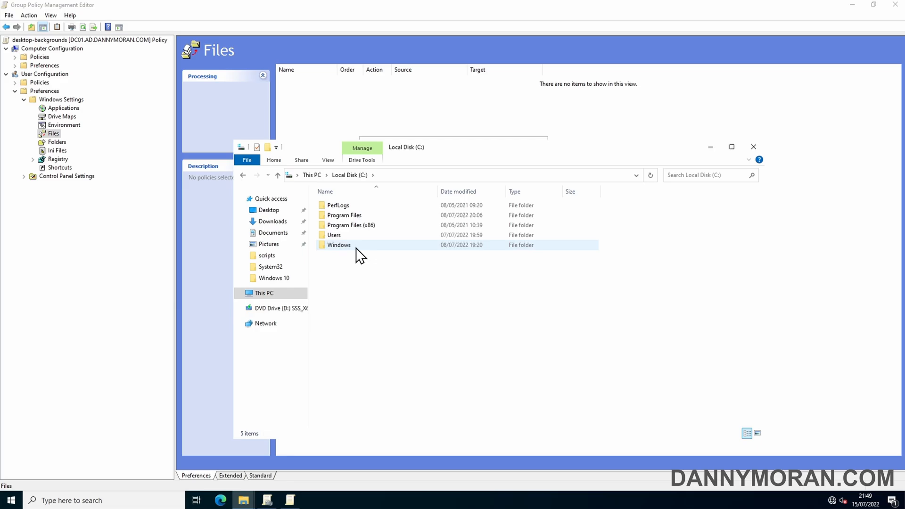
{"action": "double_click", "coordinate": [338, 245]}
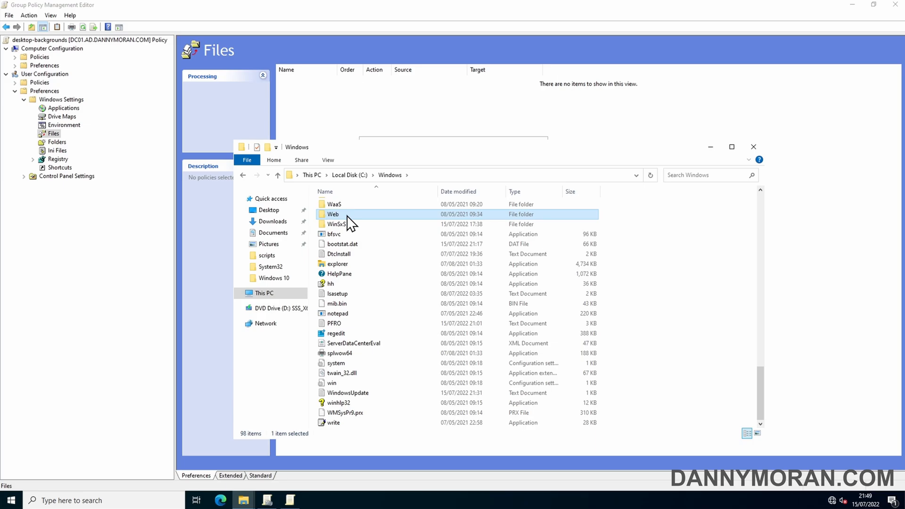
{"action": "double_click", "coordinate": [333, 214]}
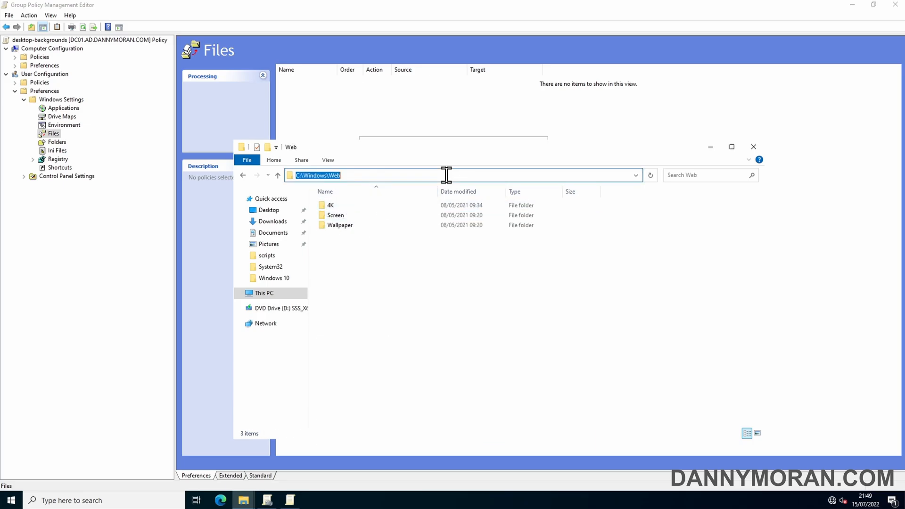
{"action": "mouse_move", "coordinate": [702, 152]}
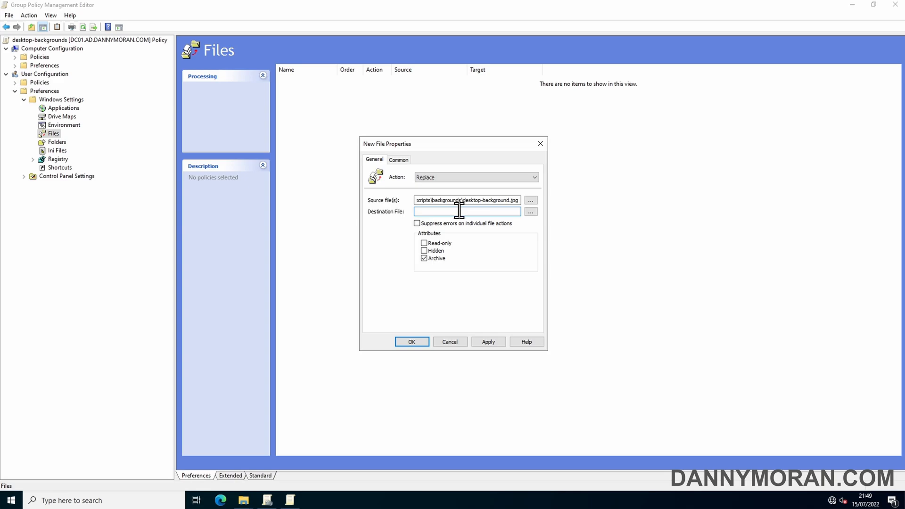
Set the destination to C:\Windows\Web\Custom\desktop-background.jpg and apply the file item
{"action": "type", "text": "C:\\Windows\\Web\\"}
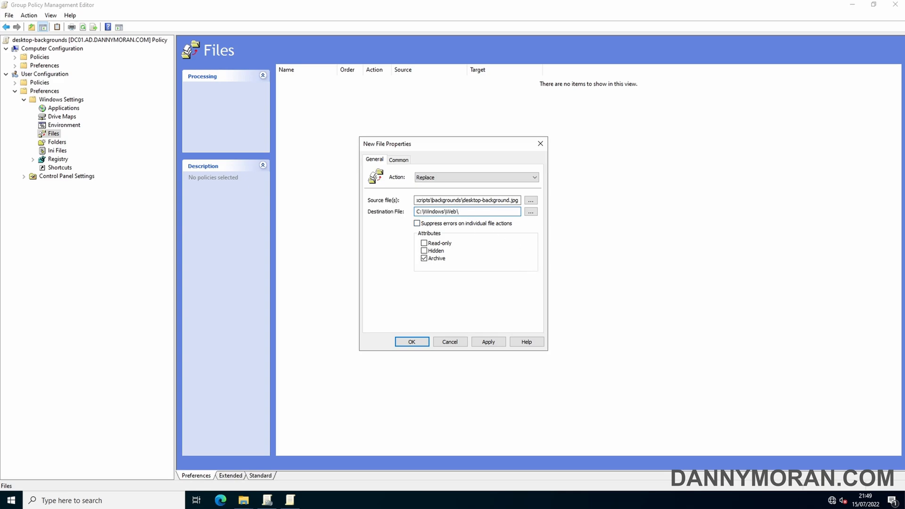
{"action": "type", "text": "Custom\\desktop-background.jpg"}
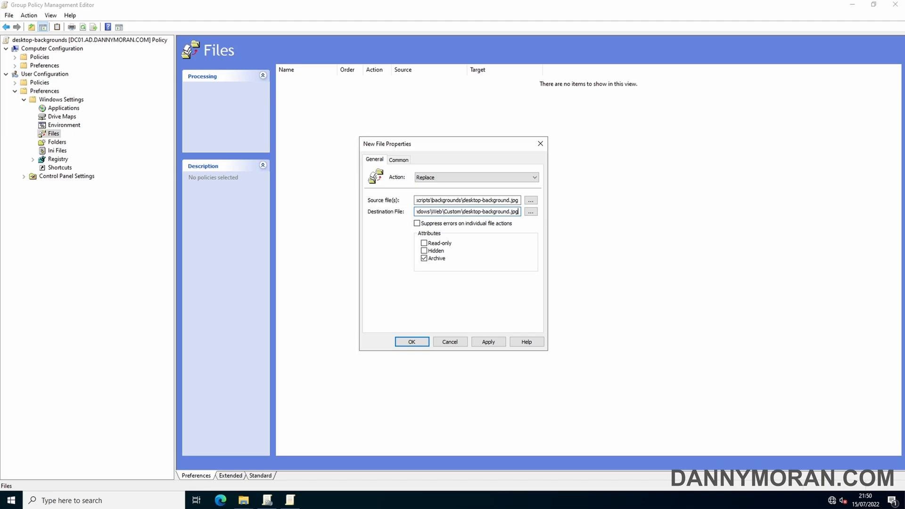
{"action": "triple_click", "coordinate": [465, 211]}
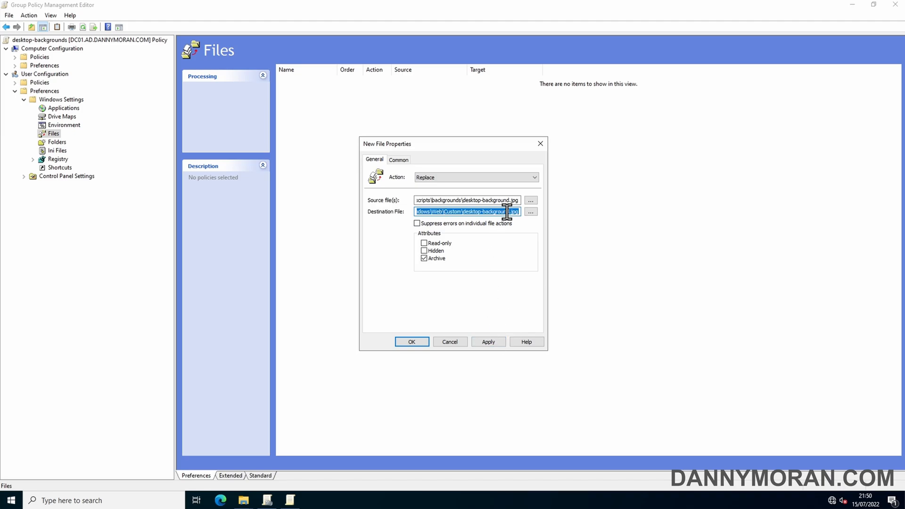
{"action": "mouse_move", "coordinate": [512, 318]}
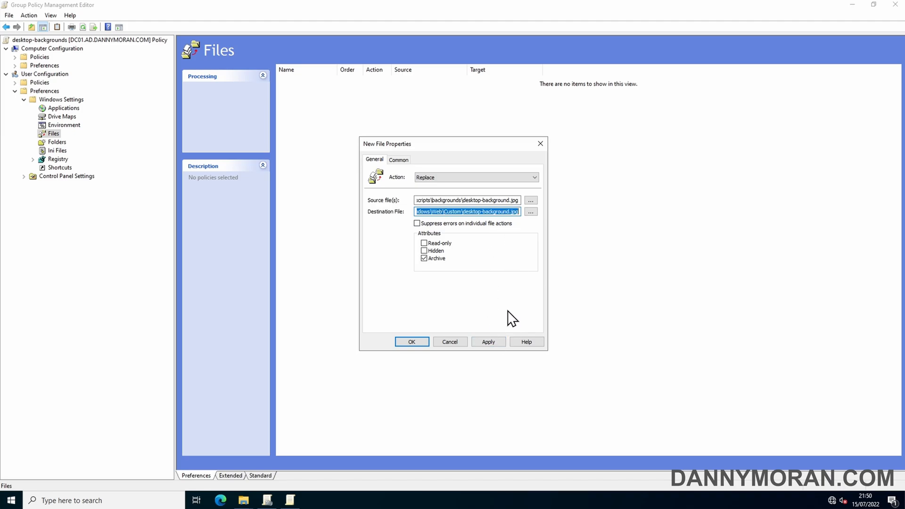
{"action": "left_click", "coordinate": [487, 342]}
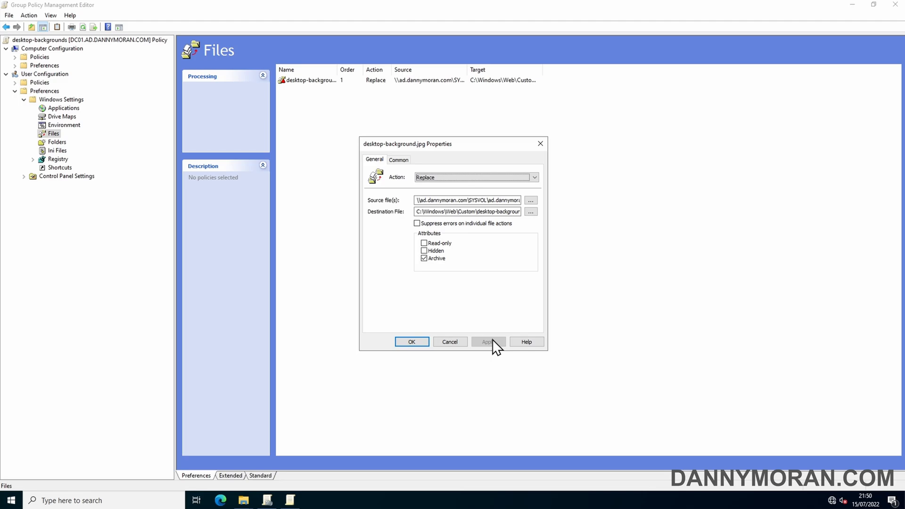
Close the file item properties and select the saved desktop-background.jpg entry in Files
{"action": "left_click", "coordinate": [412, 341]}
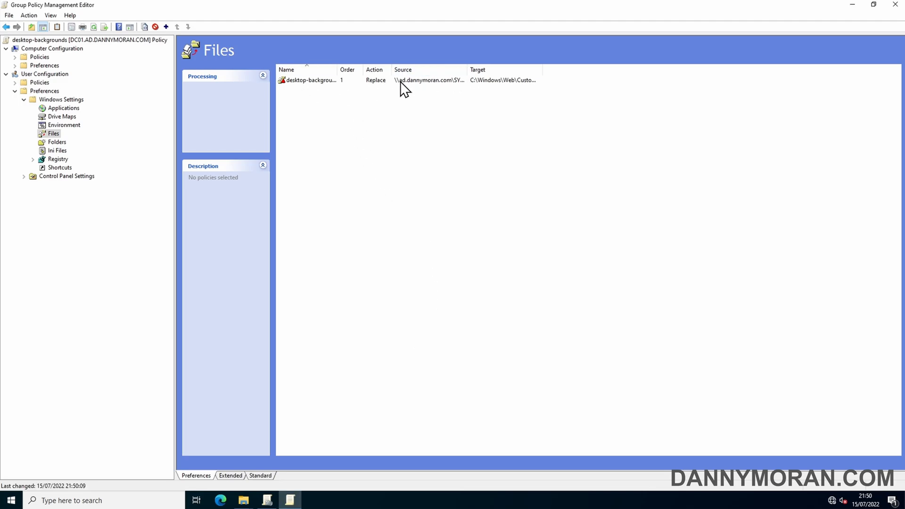
{"action": "left_click", "coordinate": [311, 79]}
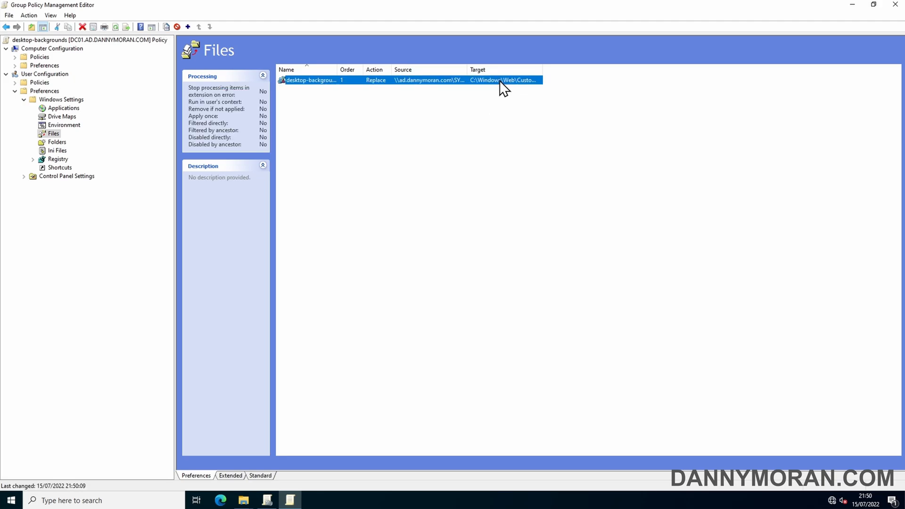
{"action": "mouse_move", "coordinate": [229, 90]}
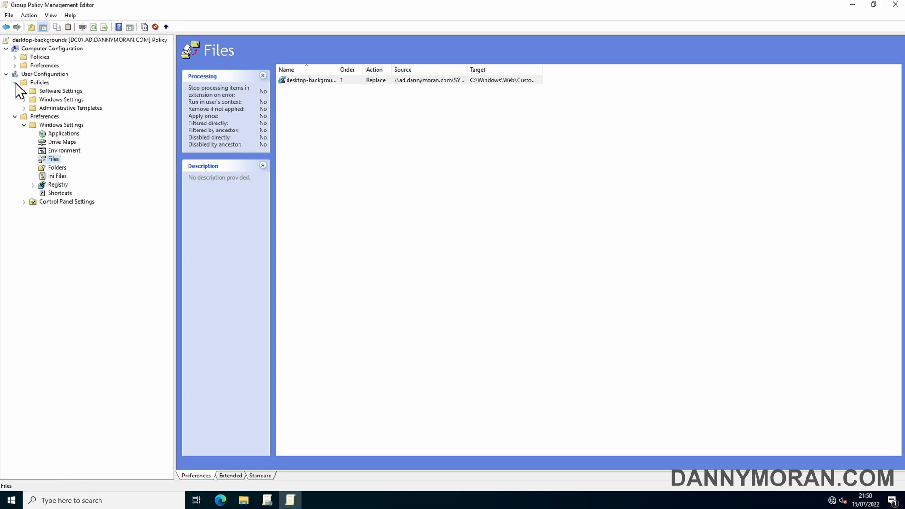
Edit Desktop Wallpaper under Administrative Templates > Desktop > Desktop
{"action": "left_click", "coordinate": [24, 107]}
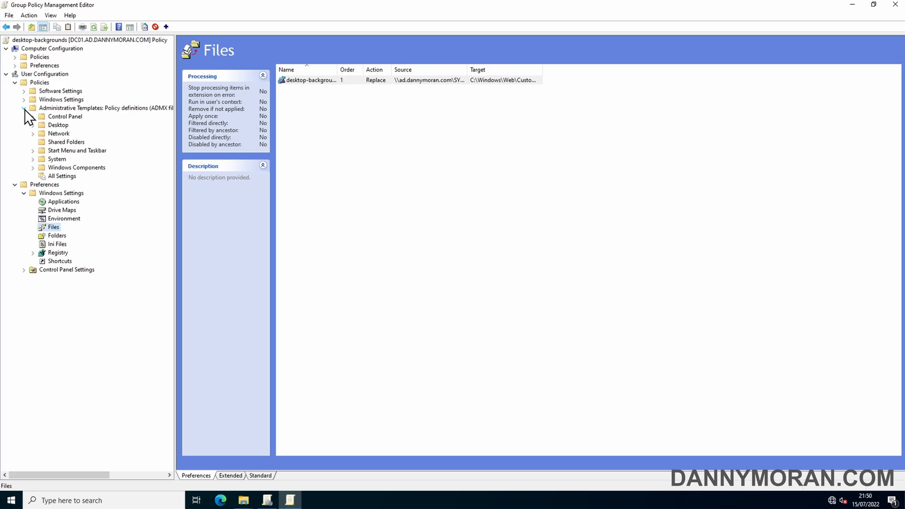
{"action": "left_click", "coordinate": [33, 124]}
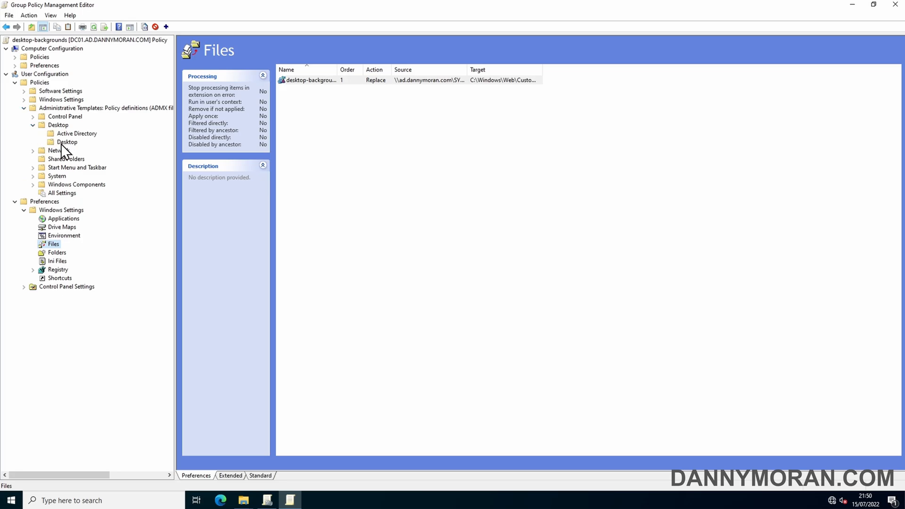
{"action": "left_click", "coordinate": [67, 143]}
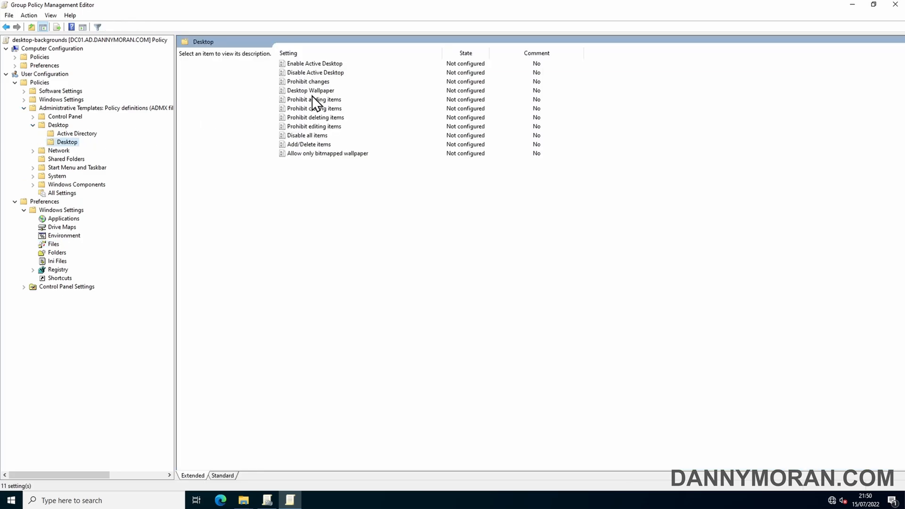
{"action": "right_click", "coordinate": [310, 90]}
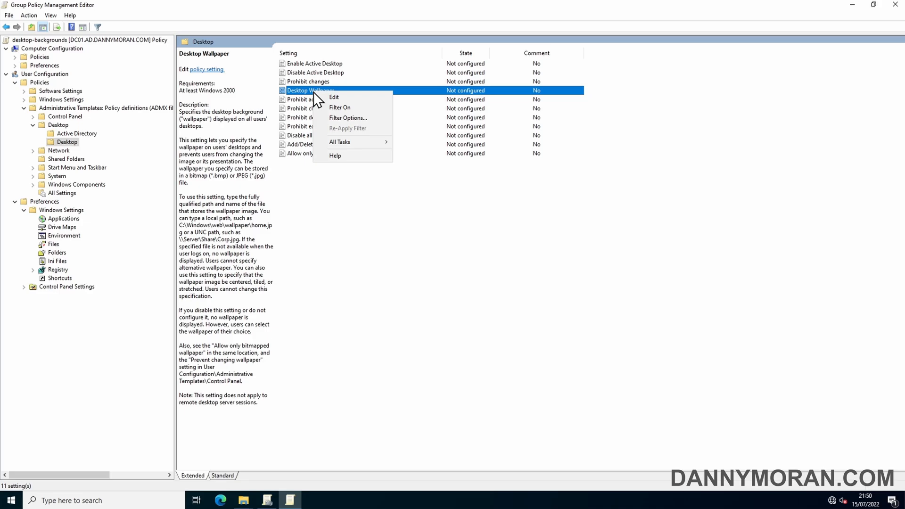
{"action": "left_click", "coordinate": [334, 96]}
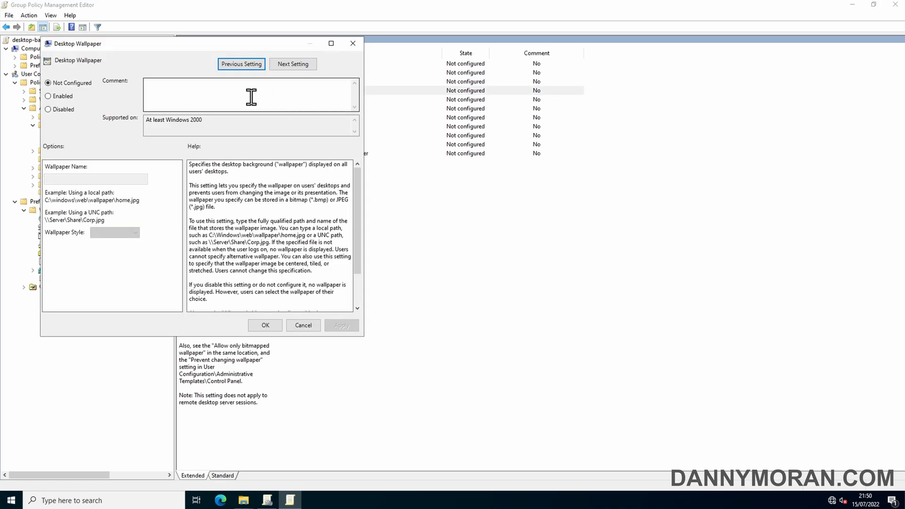
Enable Desktop Wallpaper with C:\Windows\Web\Custom\desktop-background.jpg in Fill style and close the editor
{"action": "left_click", "coordinate": [48, 96]}
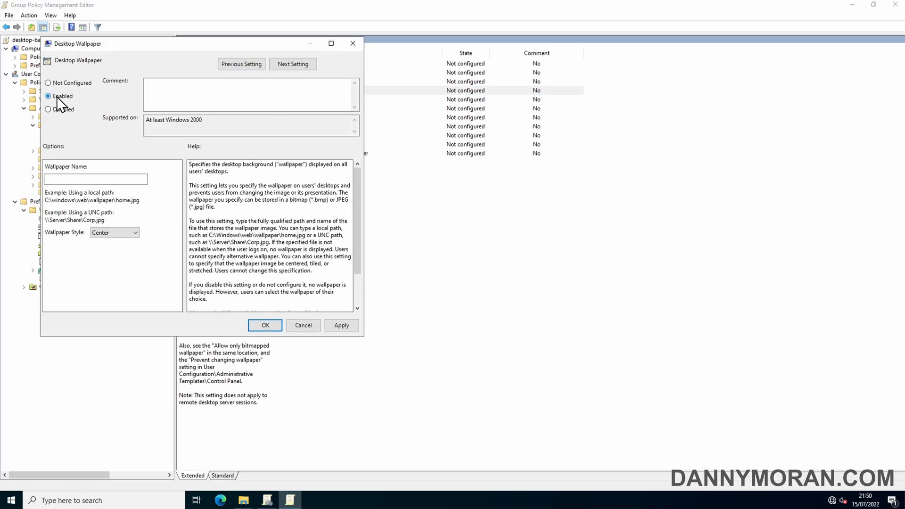
{"action": "type", "text": "\\\\Web\\Custom\\desktop-background.jpg"}
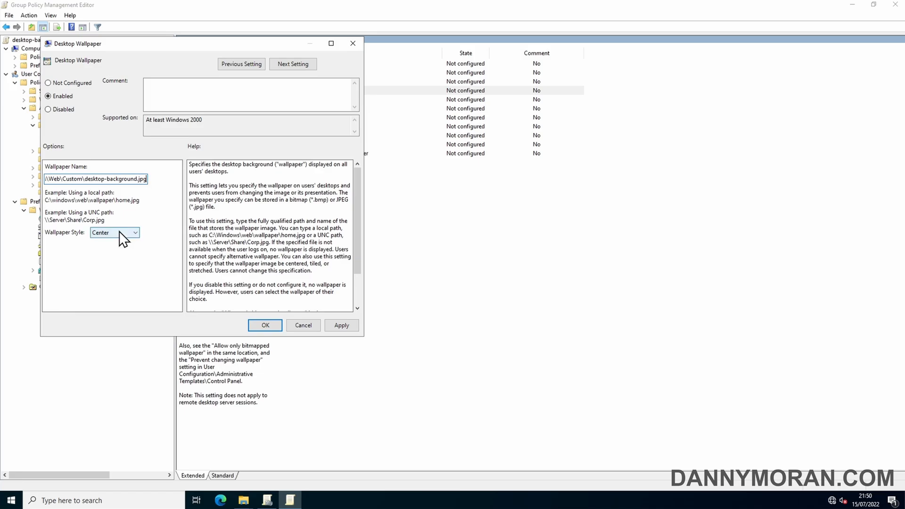
{"action": "left_click", "coordinate": [115, 232]}
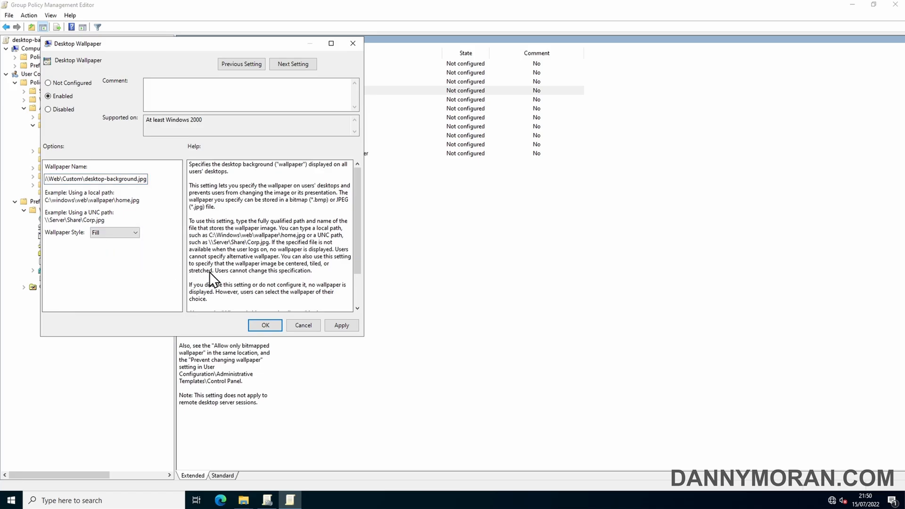
{"action": "left_click", "coordinate": [265, 325]}
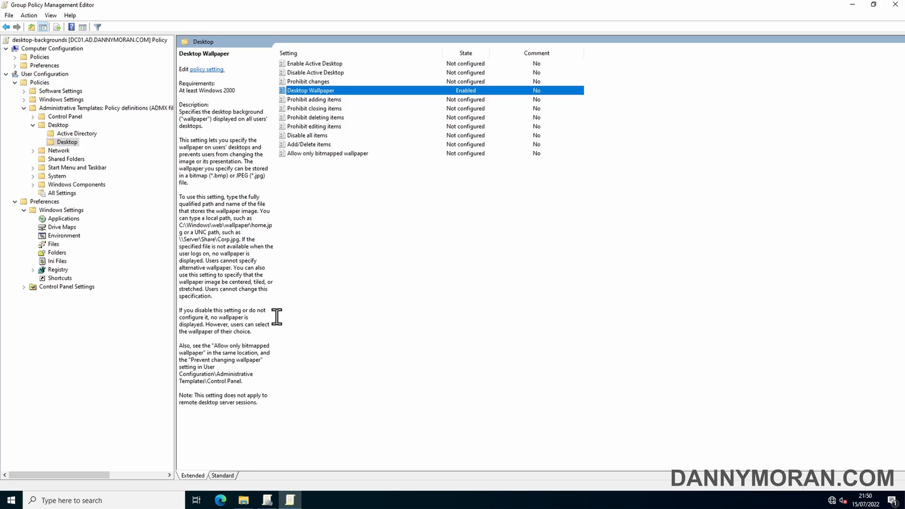
{"action": "left_click", "coordinate": [595, 199]}
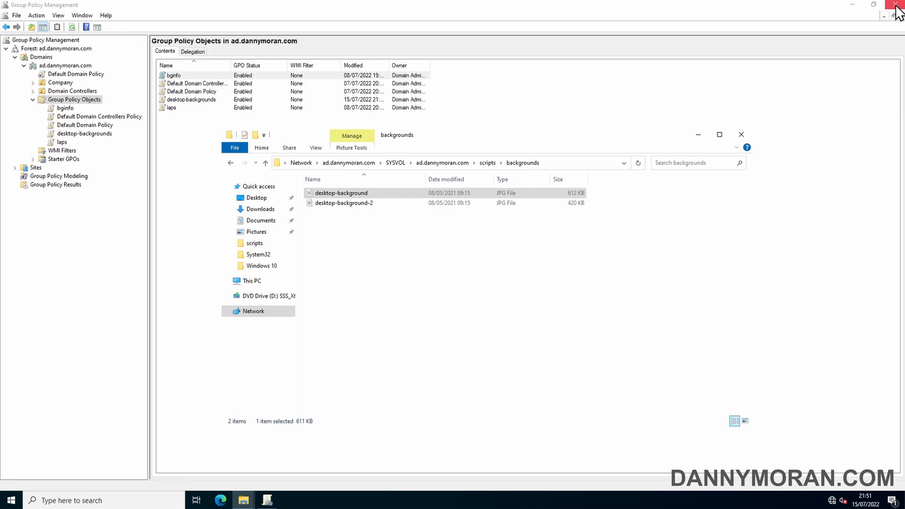
Close the backgrounds folder window and start a new WMI filter from the WMI Filters container
{"action": "left_click", "coordinate": [741, 134]}
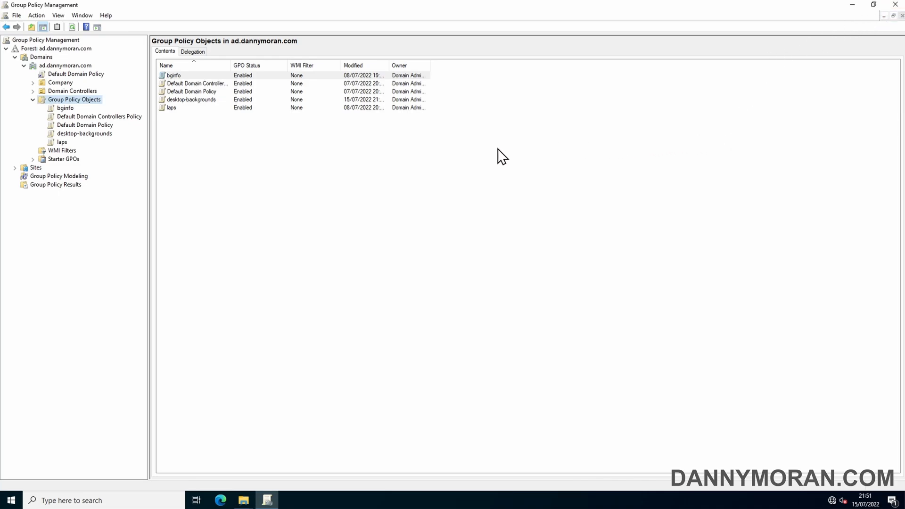
{"action": "mouse_move", "coordinate": [253, 187]}
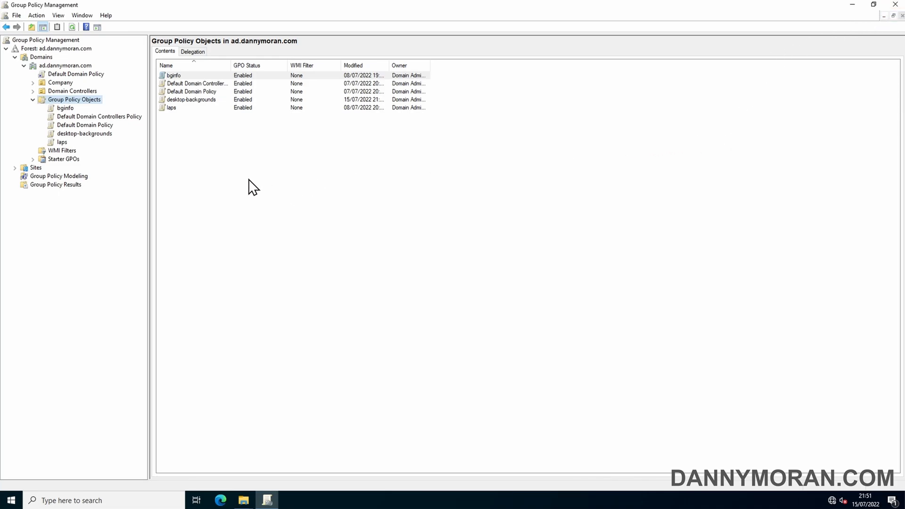
{"action": "mouse_move", "coordinate": [63, 157]}
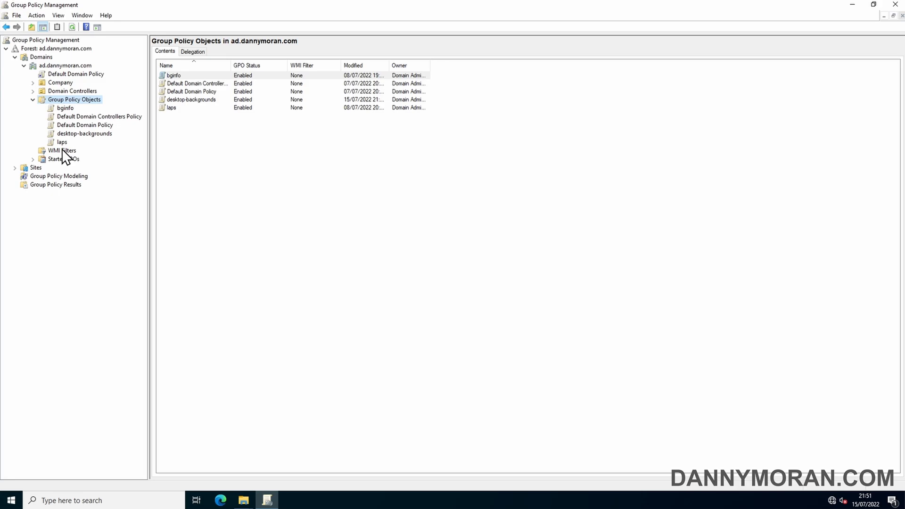
{"action": "left_click", "coordinate": [62, 150]}
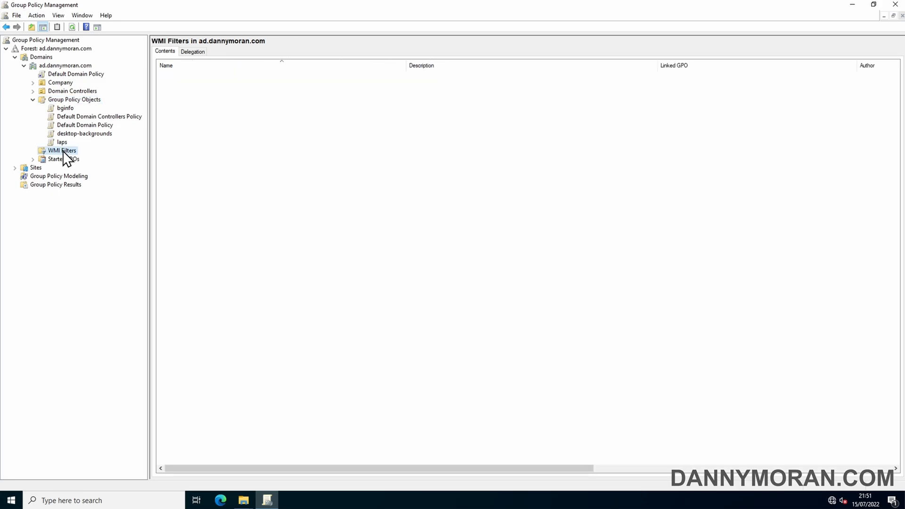
{"action": "right_click", "coordinate": [62, 150]}
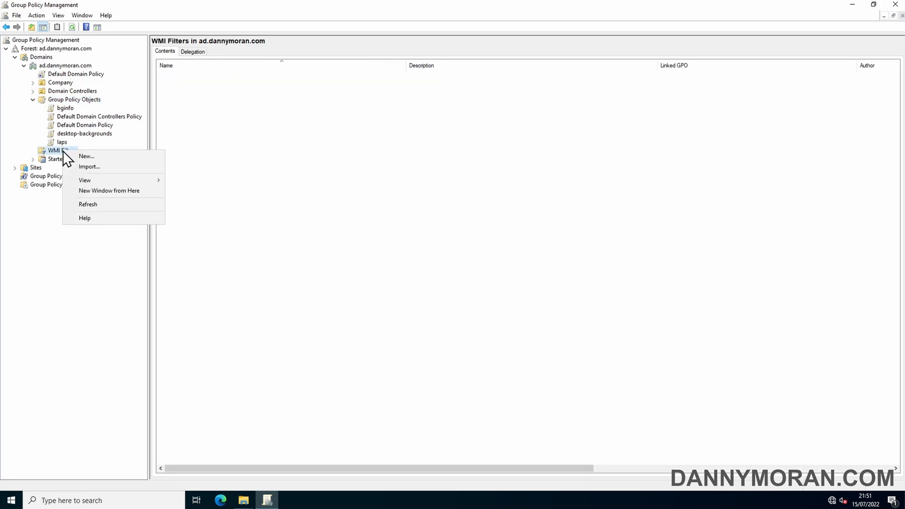
{"action": "mouse_move", "coordinate": [86, 157]}
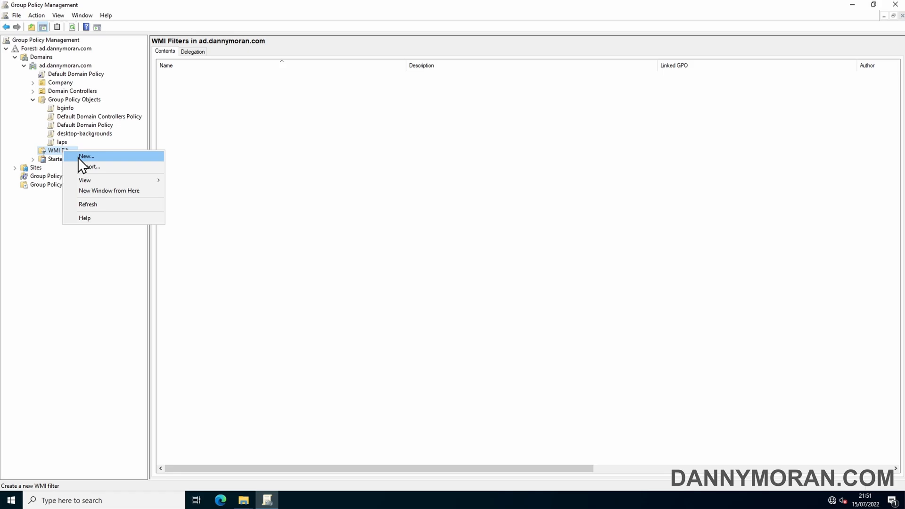
{"action": "left_click", "coordinate": [86, 156]}
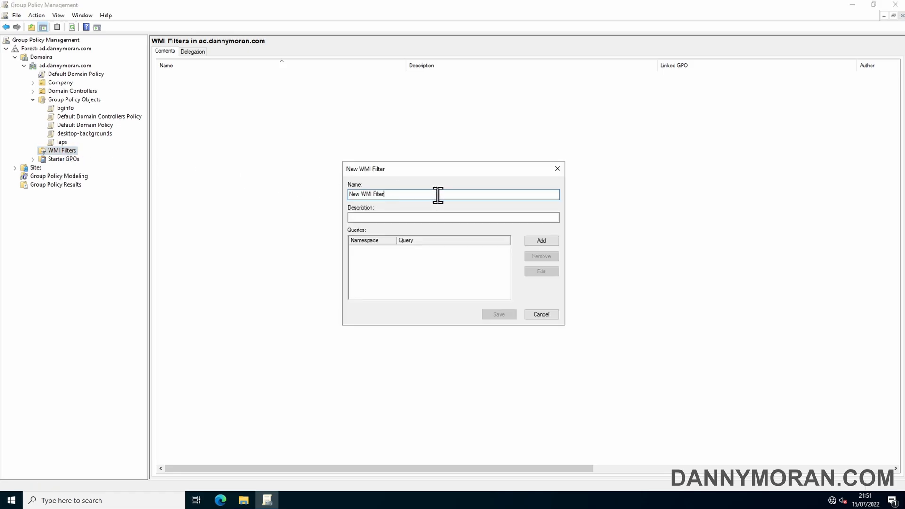
Name the filter all-workstations, describe it as 'WMI filter for all workstations', and start adding a query
{"action": "type", "text": "all-"}
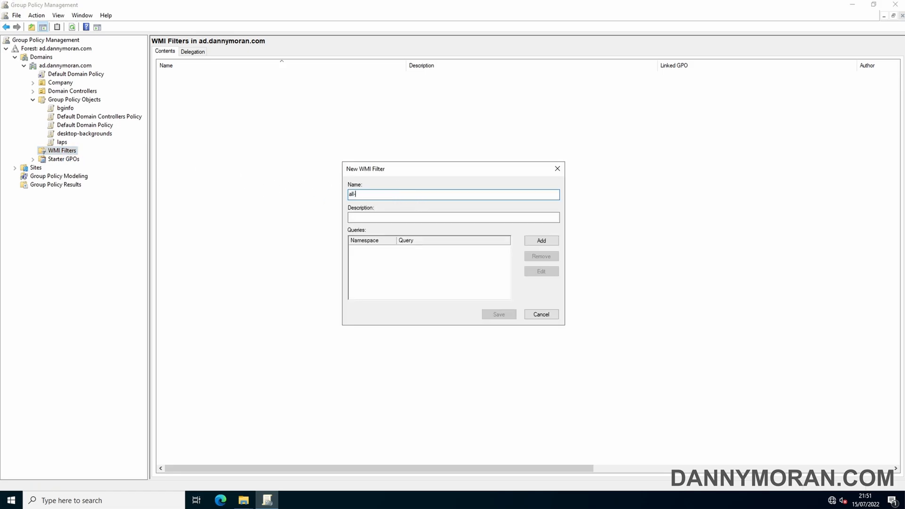
{"action": "type", "text": "works"}
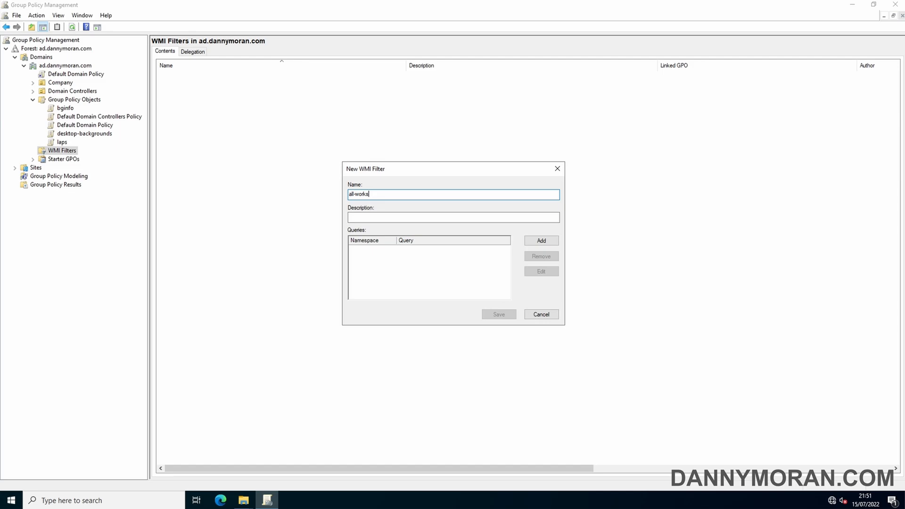
{"action": "type", "text": "WMI"}
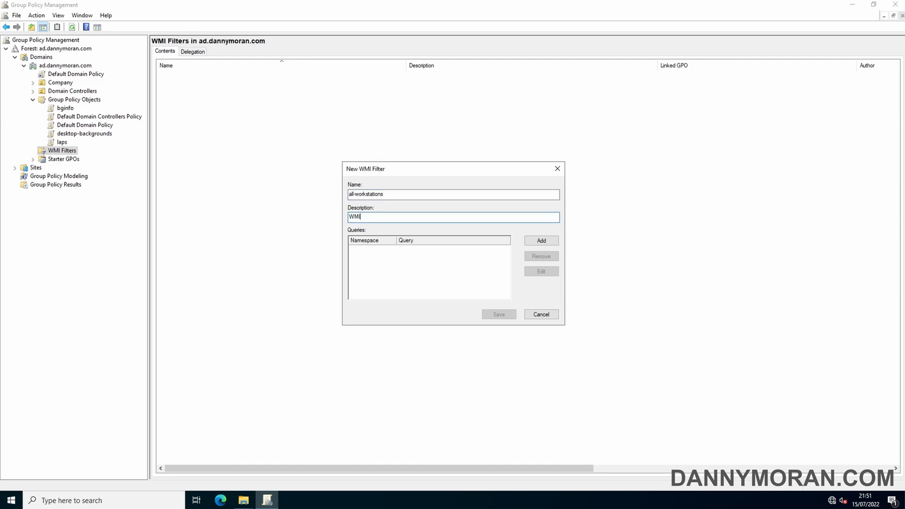
{"action": "type", "text": "filter"}
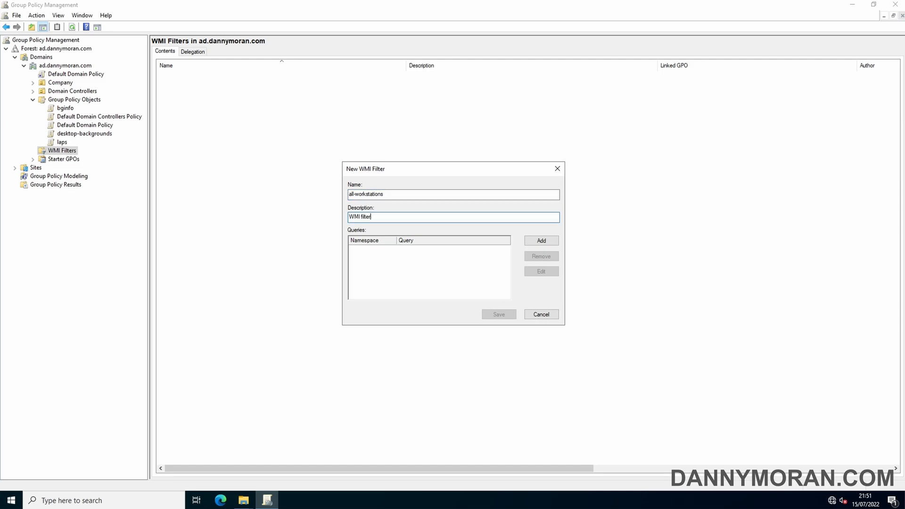
{"action": "type", "text": "for all workstations"}
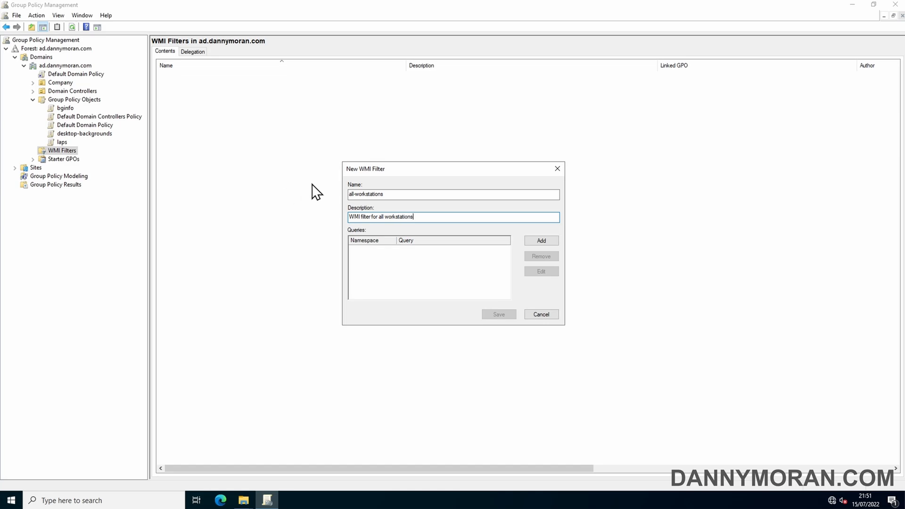
{"action": "left_click", "coordinate": [540, 241]}
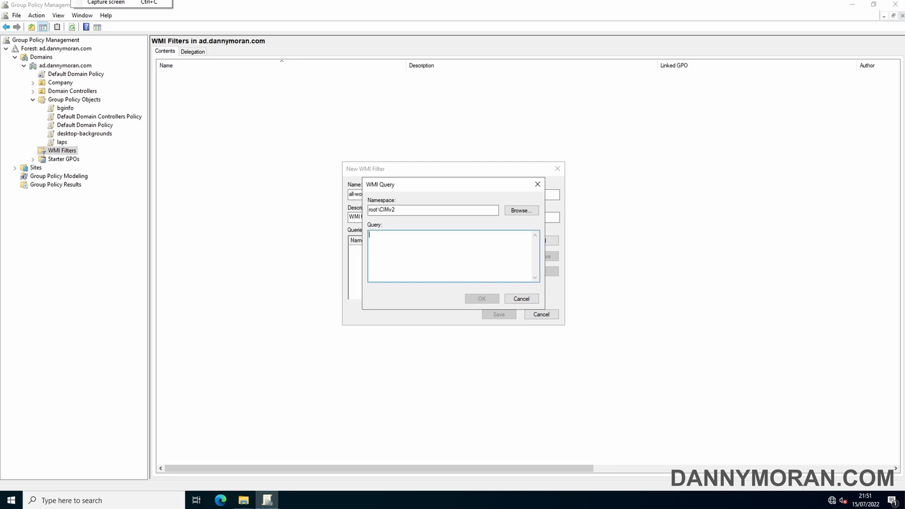
Save the filter with the query select * from Win32_OperatingSystem where ProductType="1"
{"action": "type", "text": "select * from Win32_OperatingSystem where ProductType=\"1"}
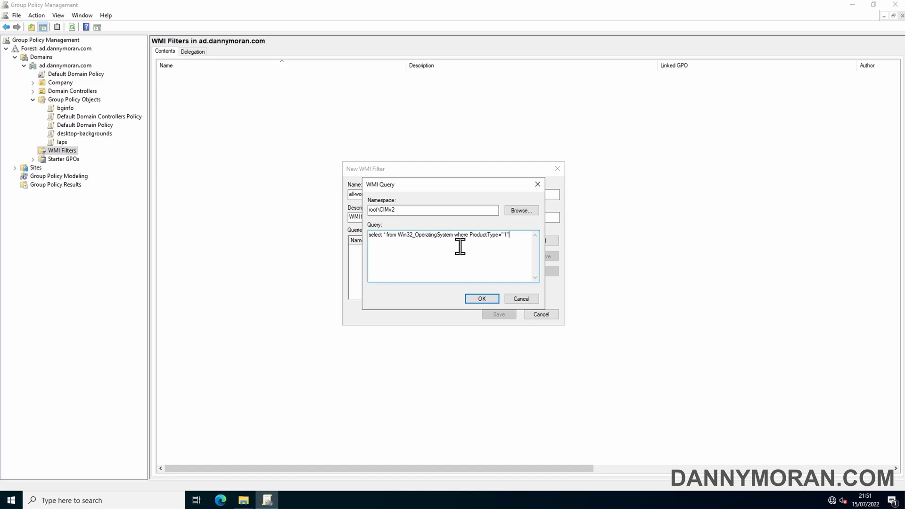
{"action": "mouse_move", "coordinate": [506, 247]}
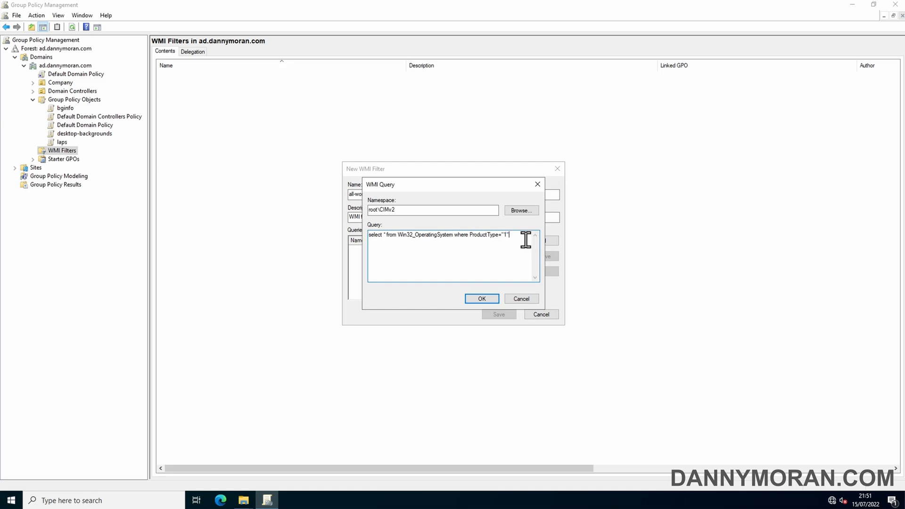
{"action": "mouse_move", "coordinate": [523, 238]}
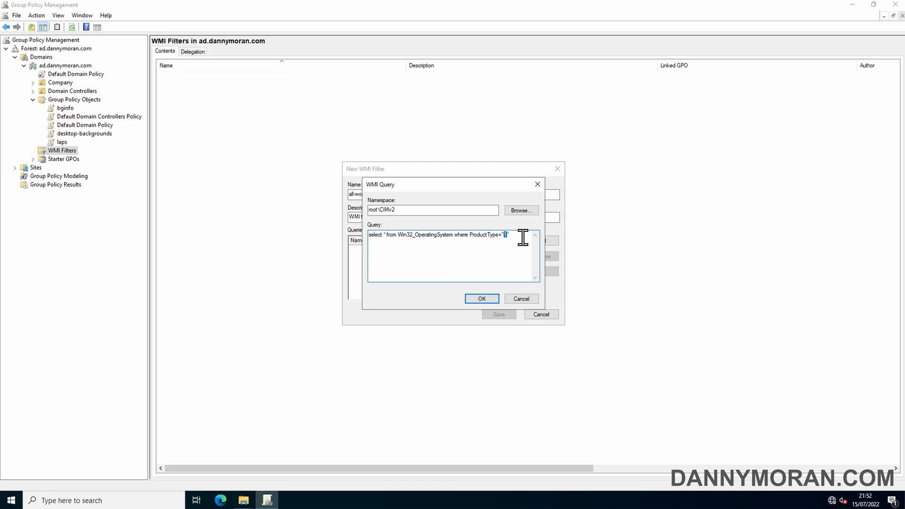
{"action": "type", "text": "1"}
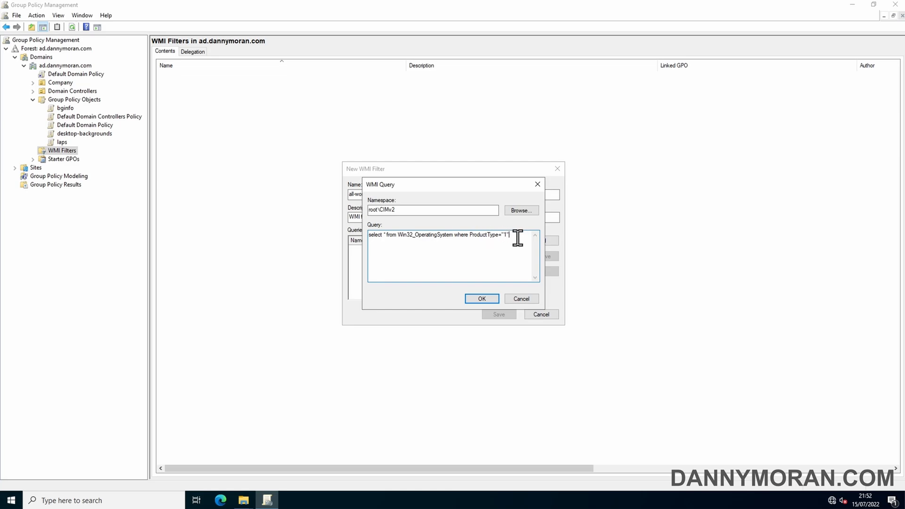
{"action": "mouse_move", "coordinate": [482, 298]}
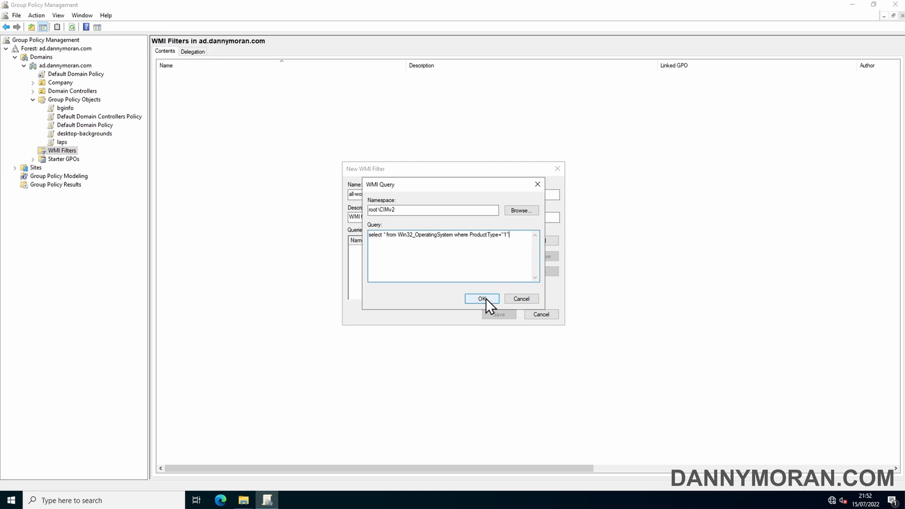
{"action": "left_click", "coordinate": [482, 299]}
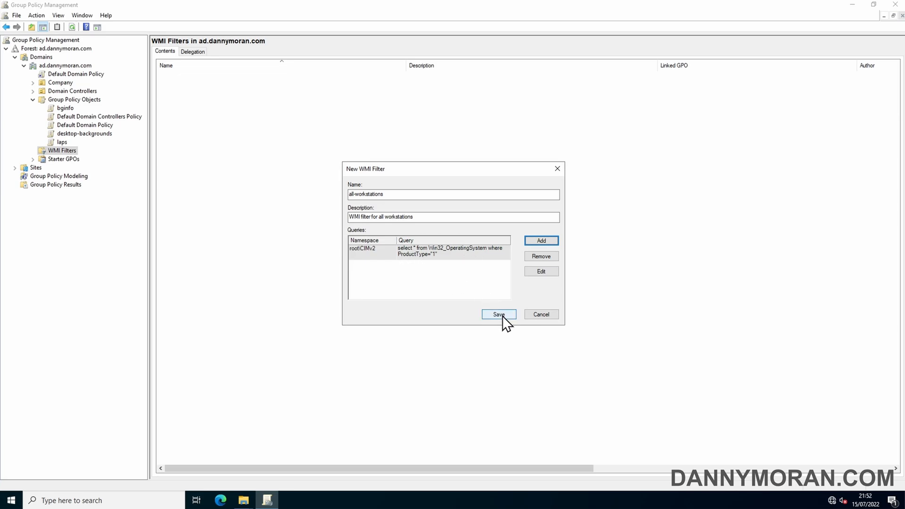
{"action": "left_click", "coordinate": [498, 314]}
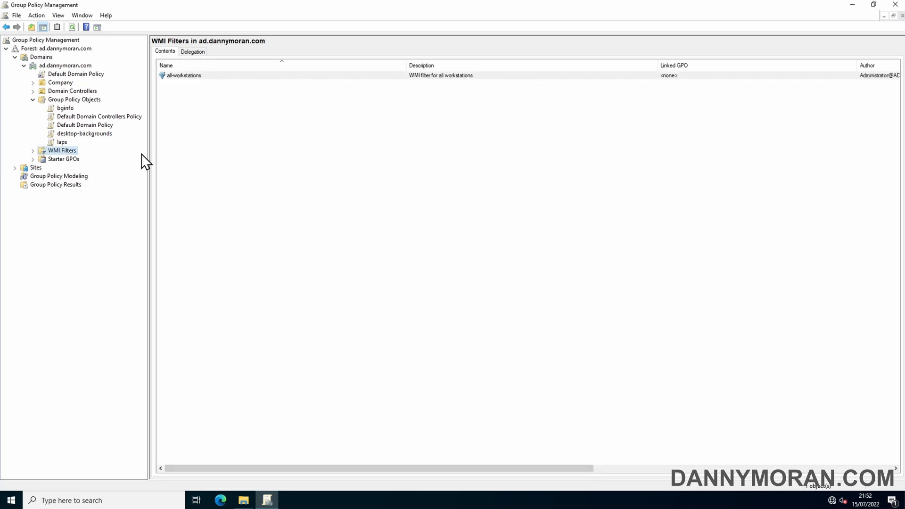
{"action": "mouse_move", "coordinate": [38, 162]}
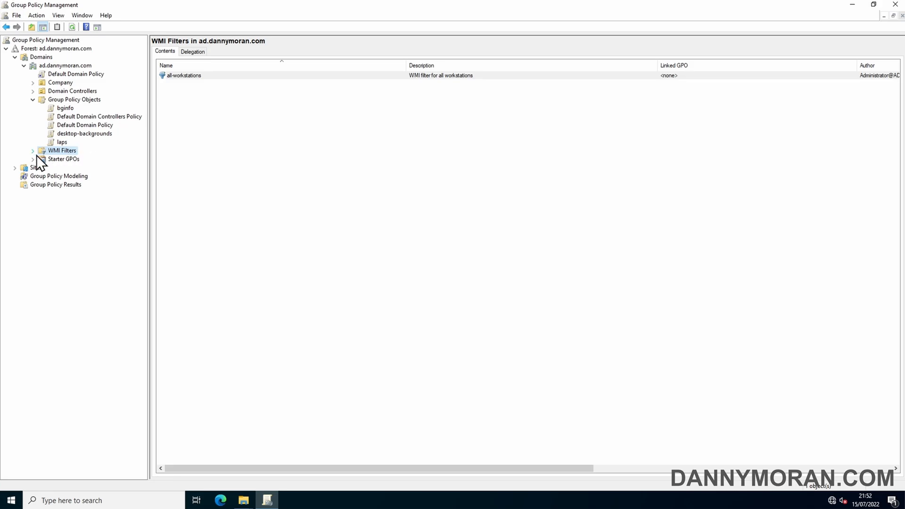
Review the all-workstations filter, then choose it in the desktop-backgrounds GPO's WMI Filtering dropdown
{"action": "left_click", "coordinate": [62, 150]}
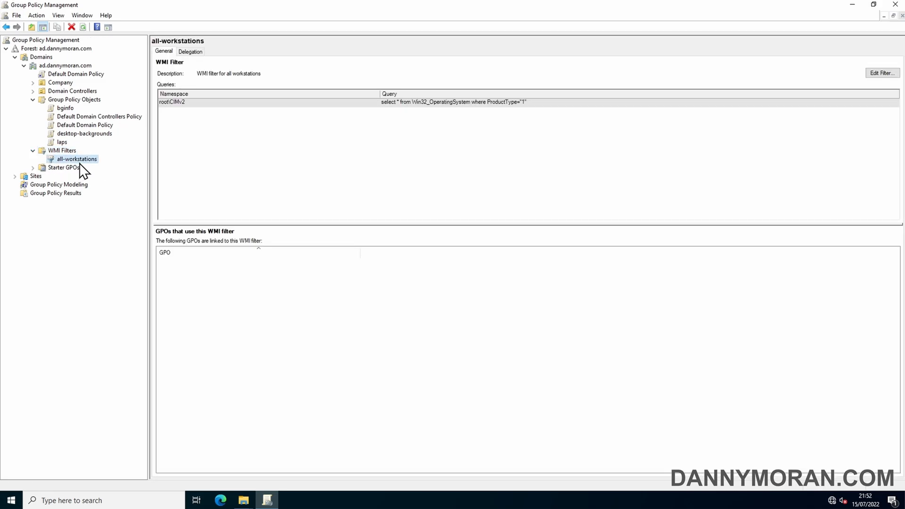
{"action": "left_click", "coordinate": [84, 133]}
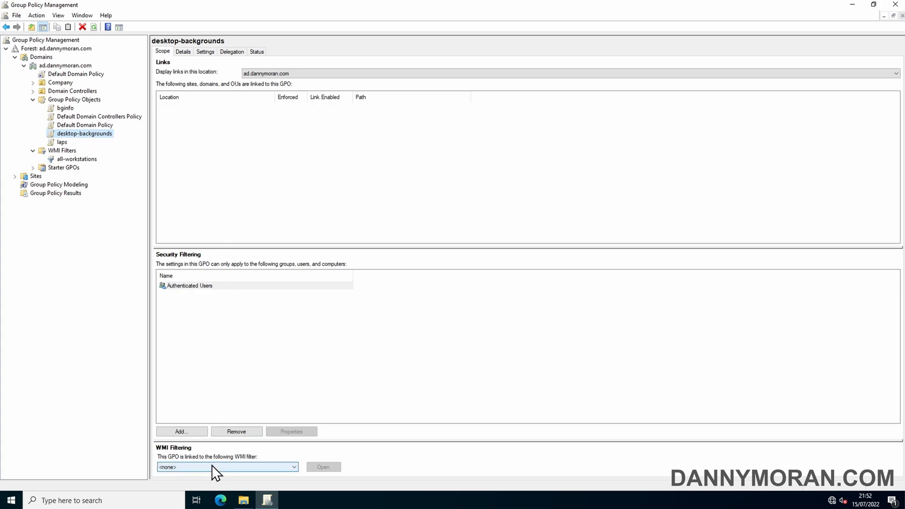
{"action": "left_click", "coordinate": [293, 467]}
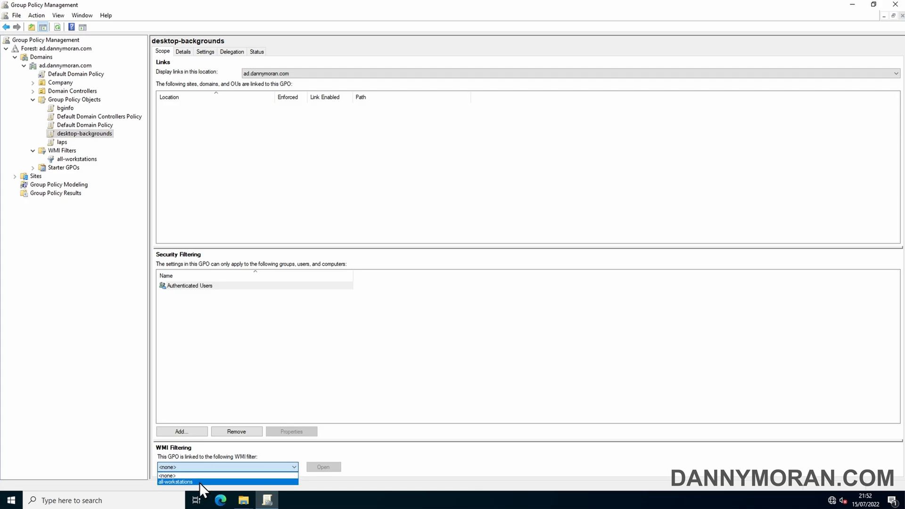
{"action": "left_click", "coordinate": [175, 481]}
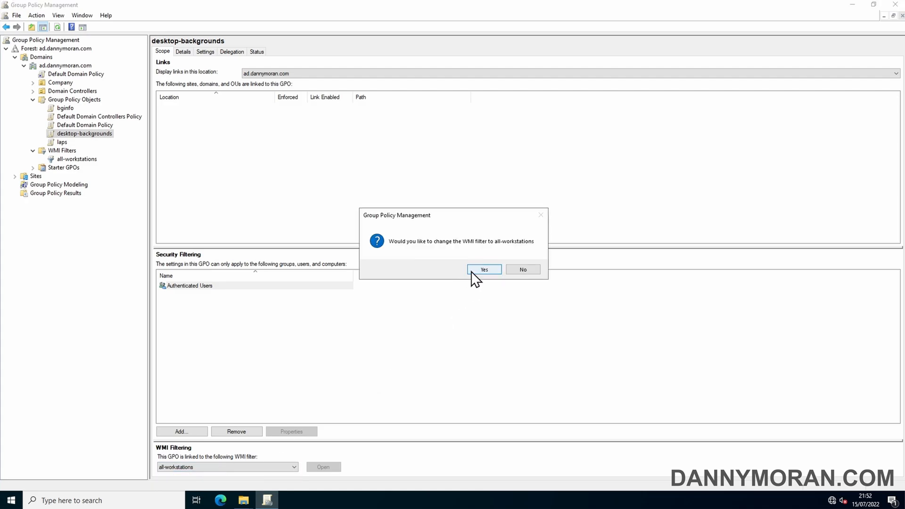
Confirm the filter change and verify the filter lists desktop-backgrounds among its users
{"action": "left_click", "coordinate": [484, 270]}
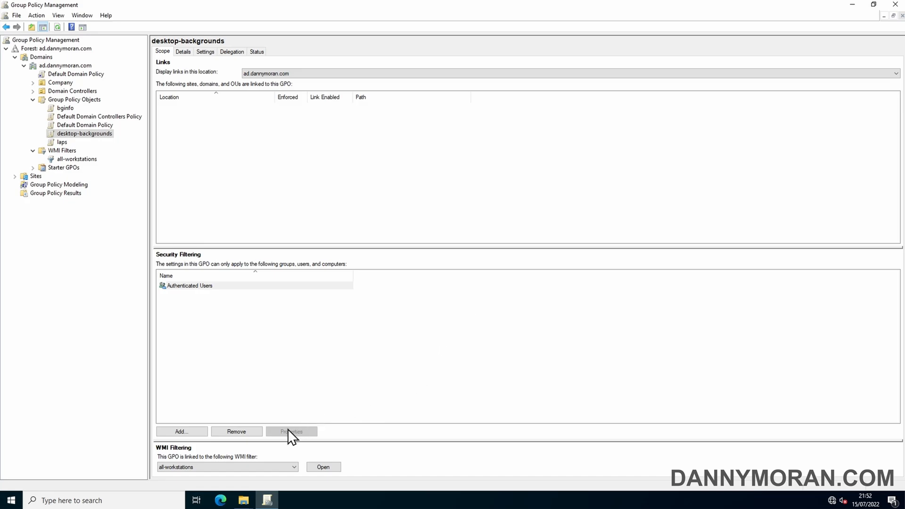
{"action": "left_click", "coordinate": [227, 466]}
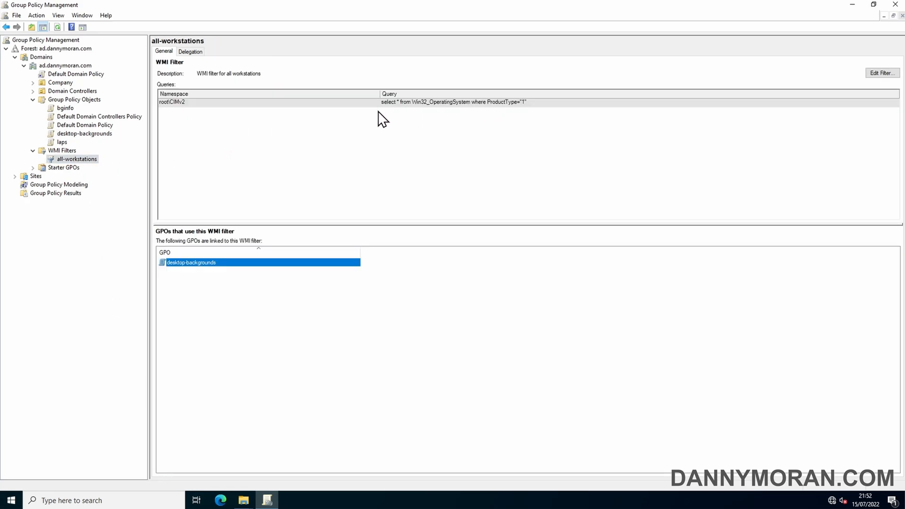
{"action": "left_click", "coordinate": [84, 133]}
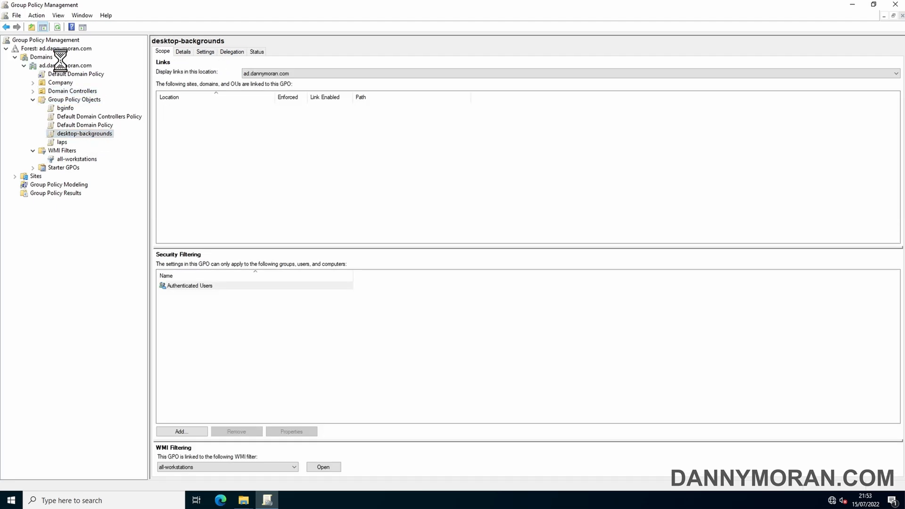
Link desktop-backgrounds to the ad.dannymoran.com domain node and view the new enabled link
{"action": "left_click", "coordinate": [65, 65]}
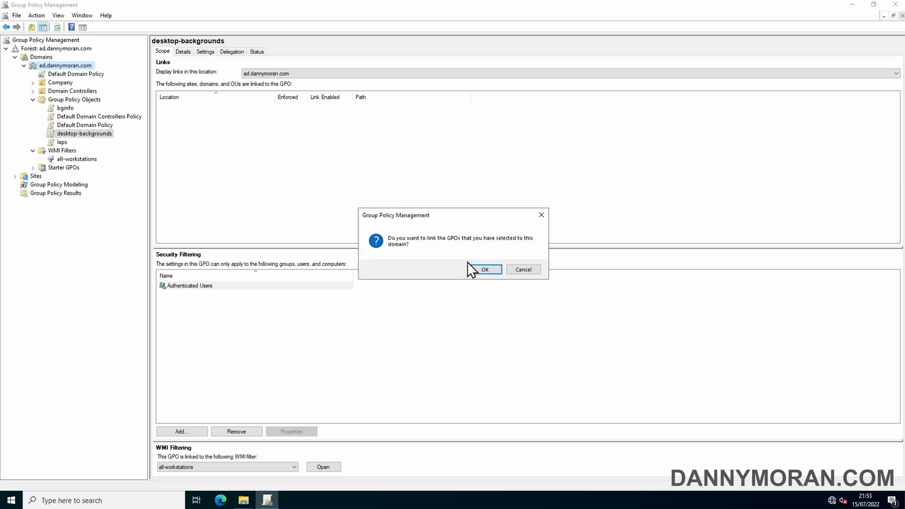
{"action": "left_click", "coordinate": [484, 269]}
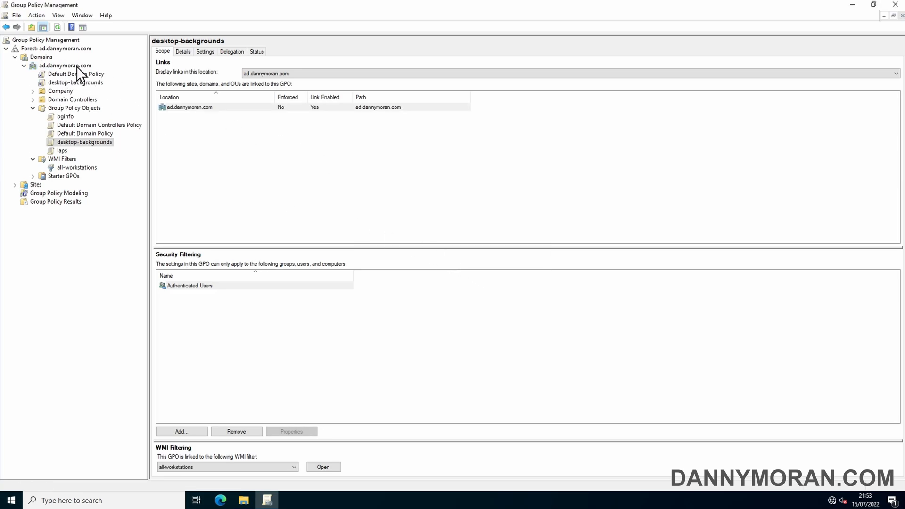
{"action": "left_click", "coordinate": [76, 82]}
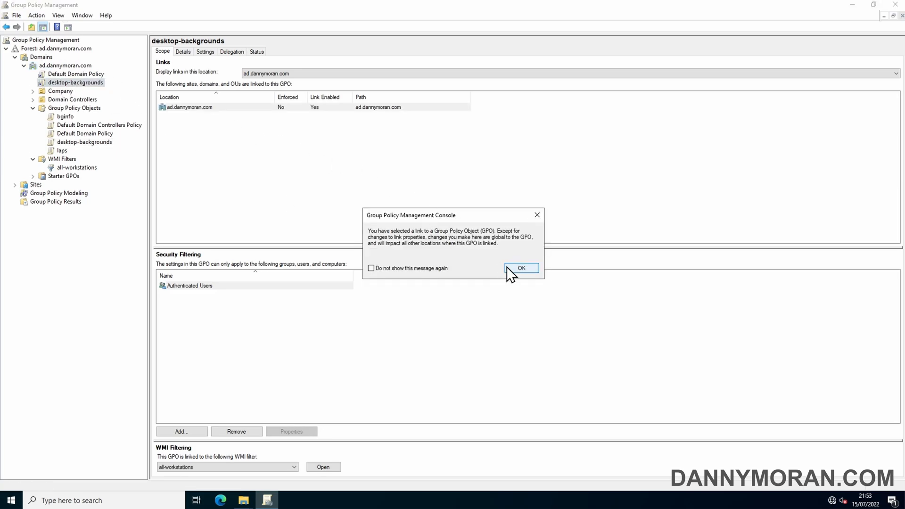
{"action": "left_click", "coordinate": [520, 268]}
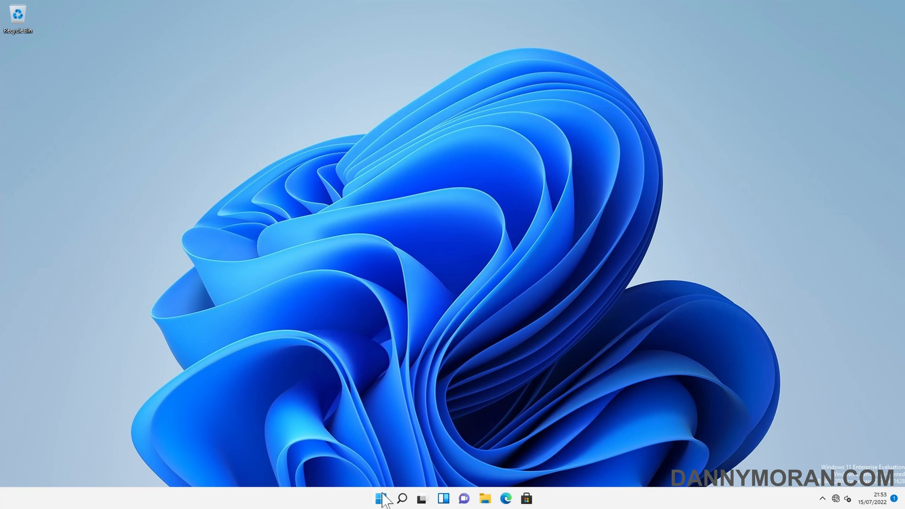
Sign out from the Start menu and sign back in as AD\Administrator to load the beach wallpaper
{"action": "right_click", "coordinate": [380, 497]}
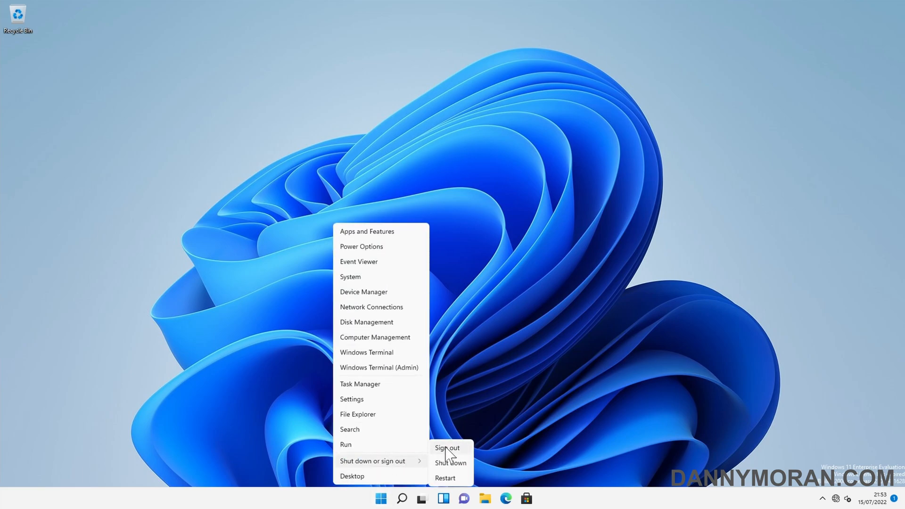
{"action": "left_click", "coordinate": [447, 447]}
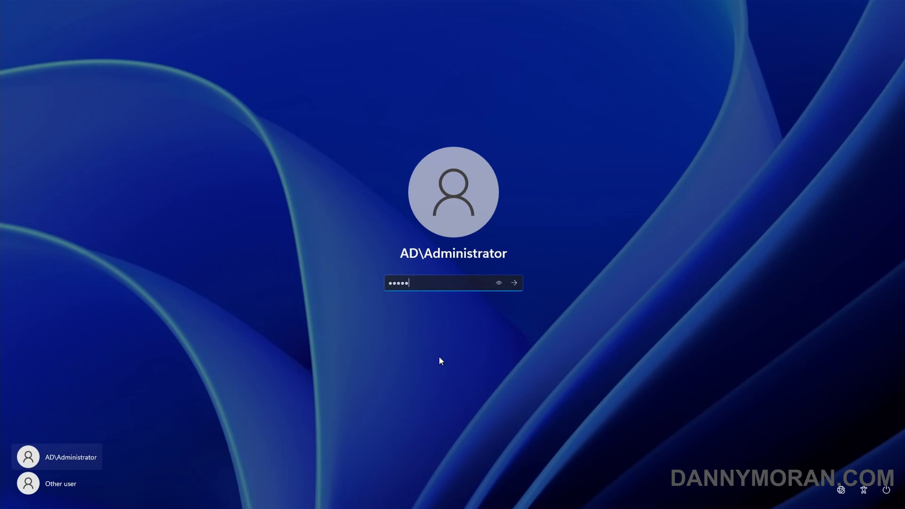
{"action": "left_click", "coordinate": [512, 283]}
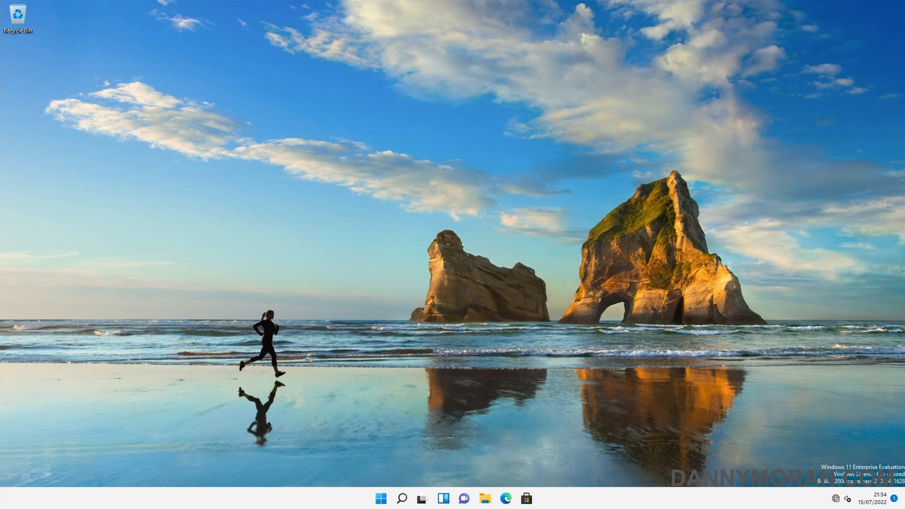
{"action": "mouse_move", "coordinate": [421, 399]}
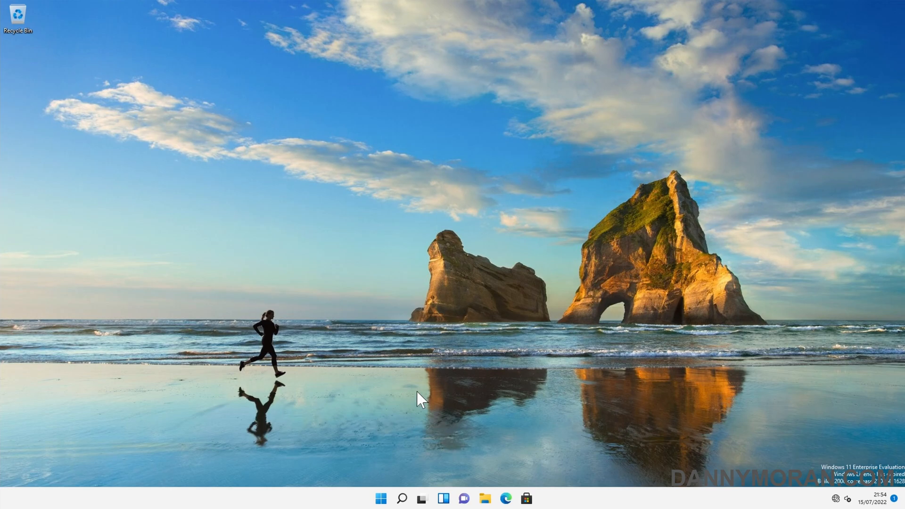
{"action": "mouse_move", "coordinate": [486, 499]}
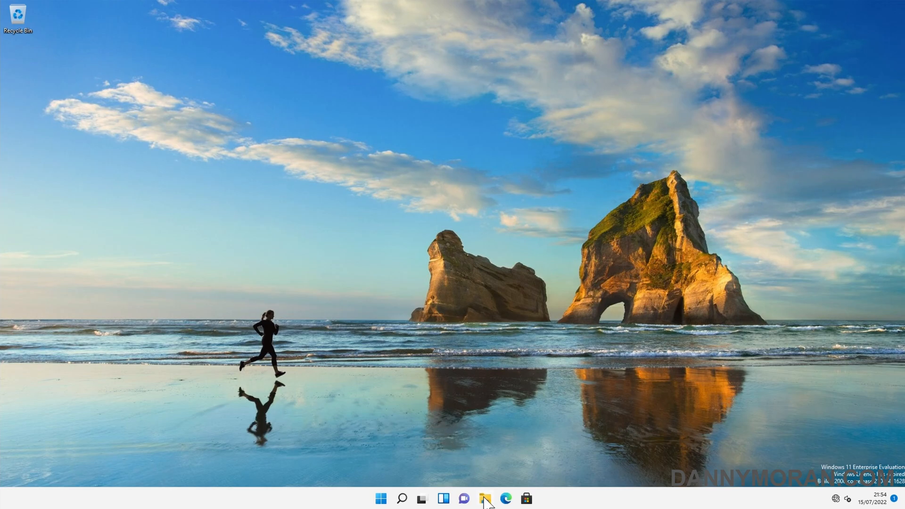
Browse to C:\Windows\Web\Custom, confirm desktop-background.jpg is there, and close File Explorer
{"action": "left_click", "coordinate": [484, 498]}
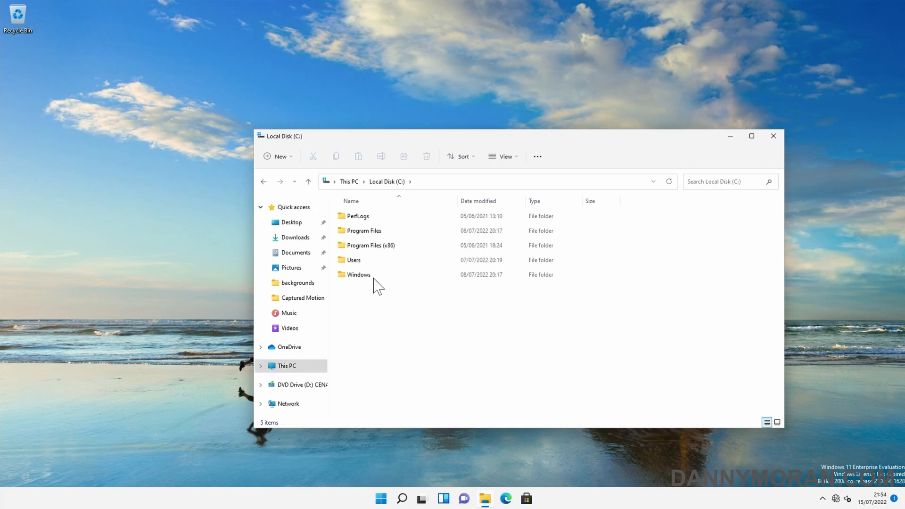
{"action": "double_click", "coordinate": [359, 274]}
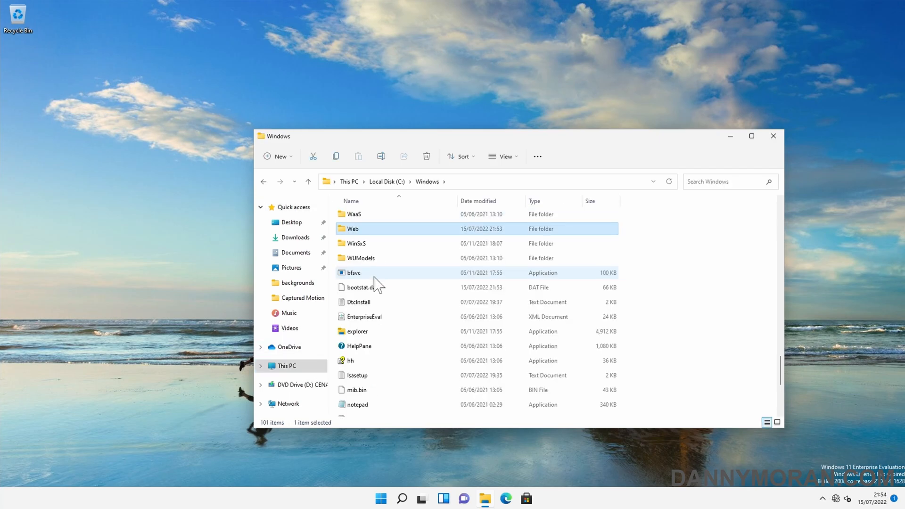
{"action": "double_click", "coordinate": [353, 228]}
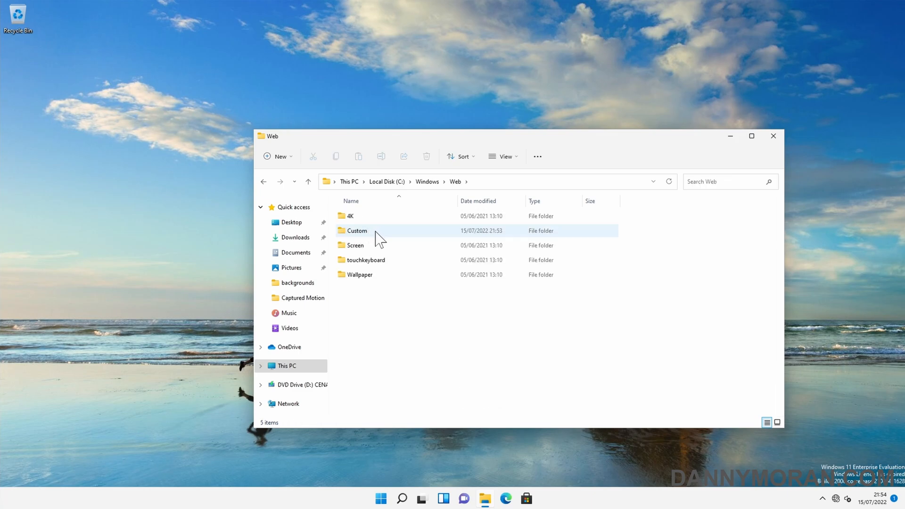
{"action": "mouse_move", "coordinate": [356, 230]}
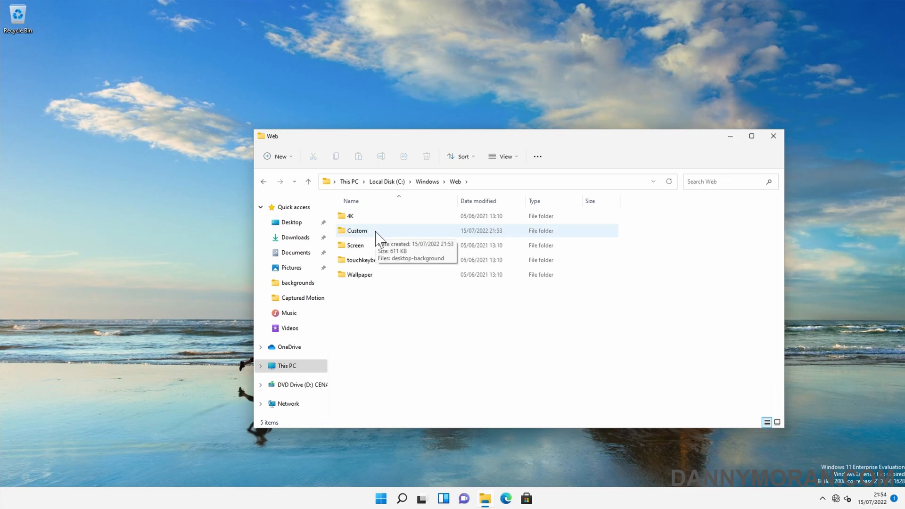
{"action": "mouse_move", "coordinate": [362, 242]}
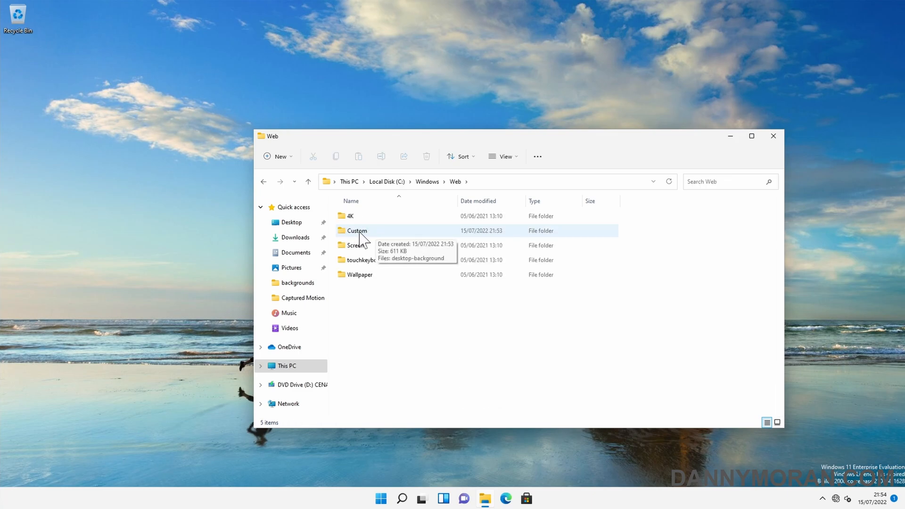
{"action": "double_click", "coordinate": [357, 231]}
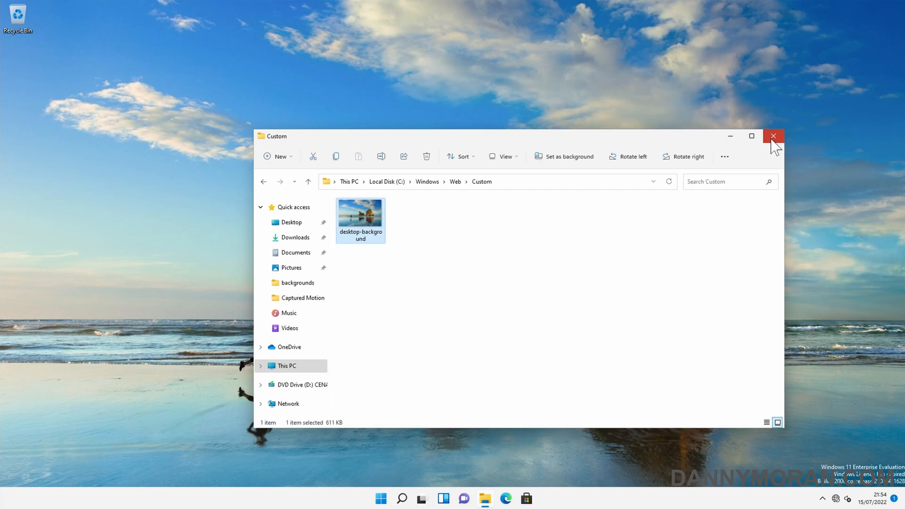
{"action": "left_click", "coordinate": [773, 135]}
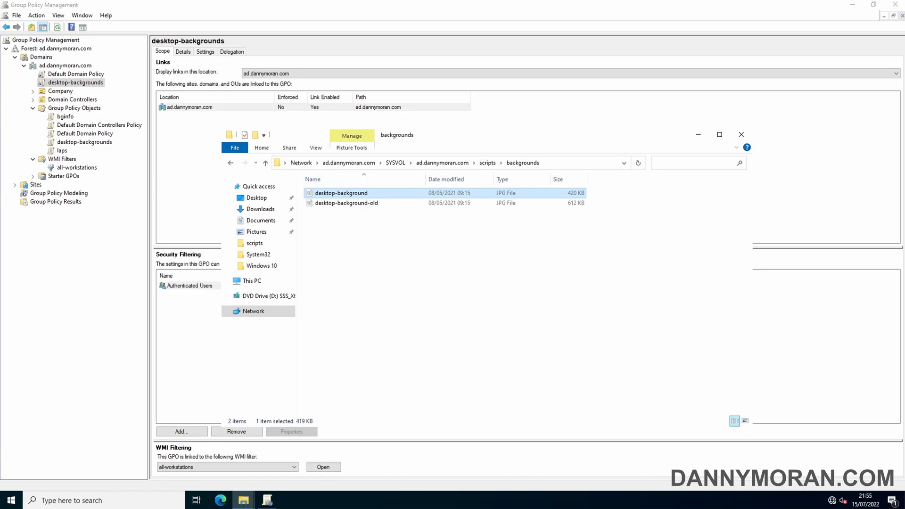
Bring up the Start quick system menu on the workstation after replacing the shared image
{"action": "right_click", "coordinate": [380, 498]}
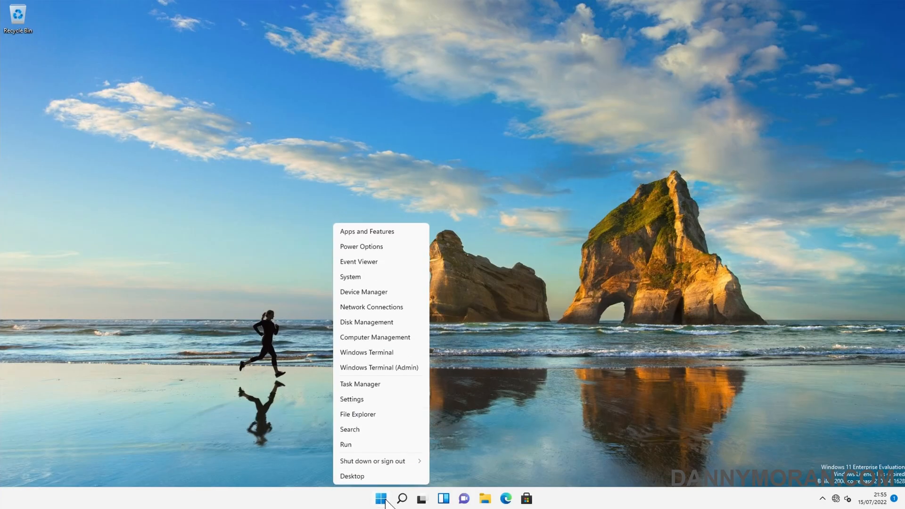
Sign out via Shut down or sign out, dismiss the lock screen and submit the AD\Administrator password
{"action": "left_click", "coordinate": [374, 461]}
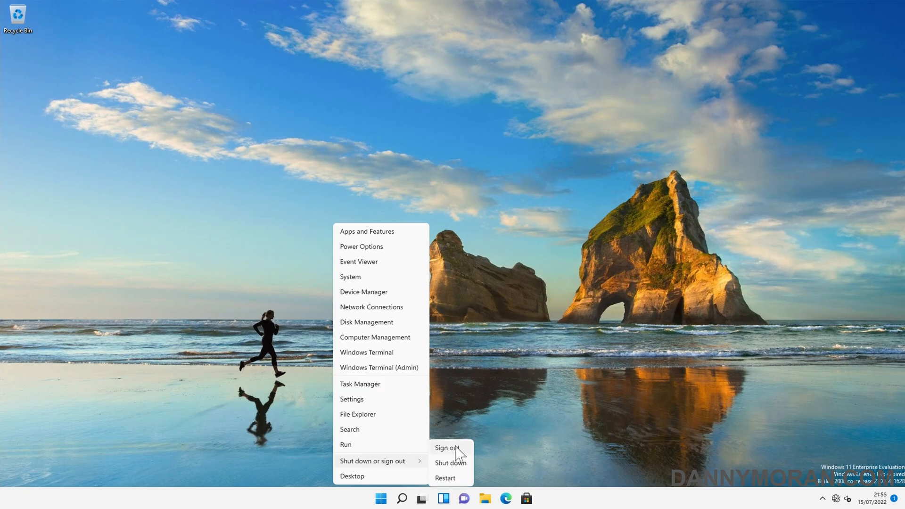
{"action": "left_click", "coordinate": [447, 448]}
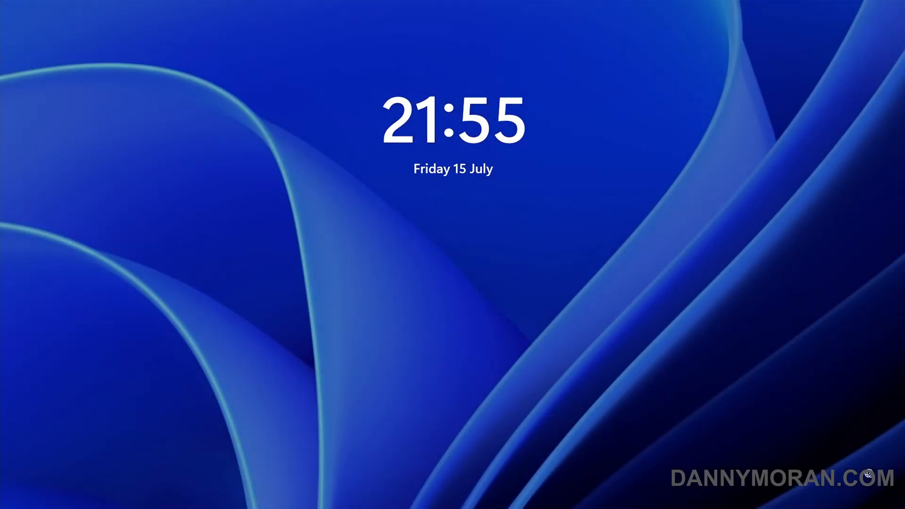
{"action": "left_click", "coordinate": [452, 231]}
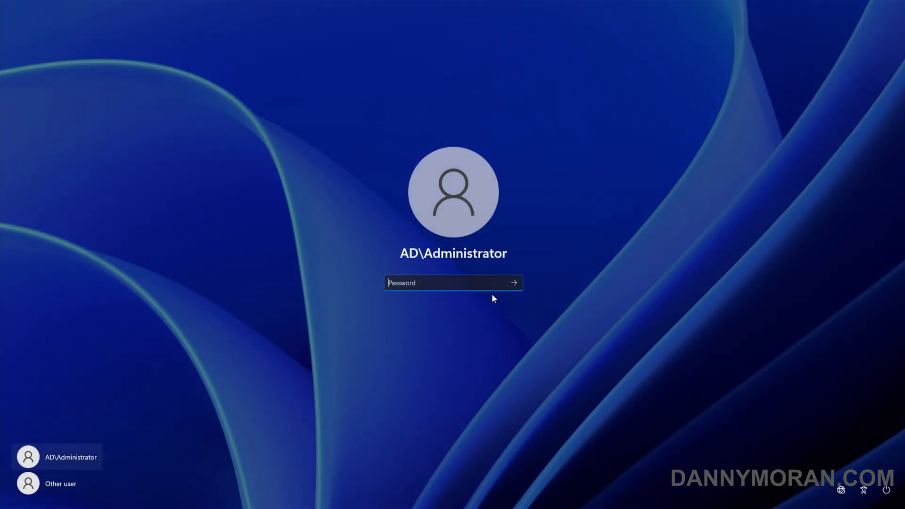
{"action": "left_click", "coordinate": [513, 283]}
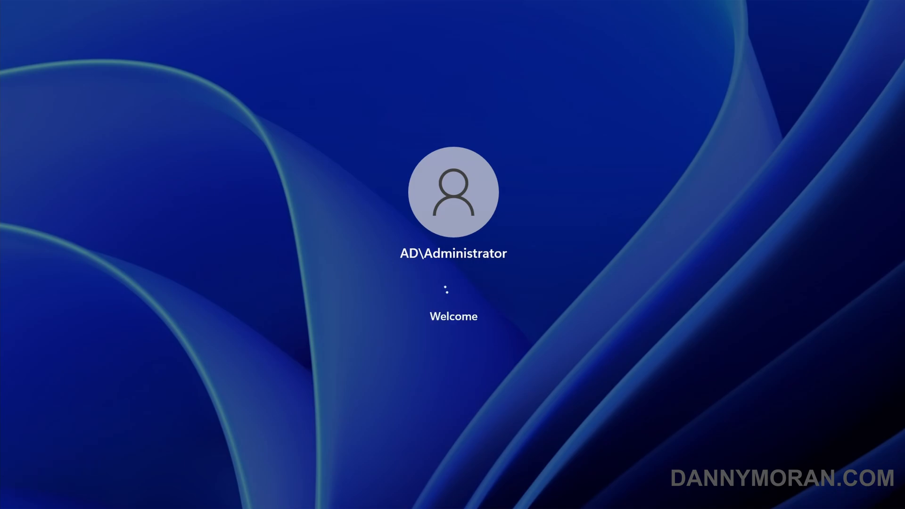